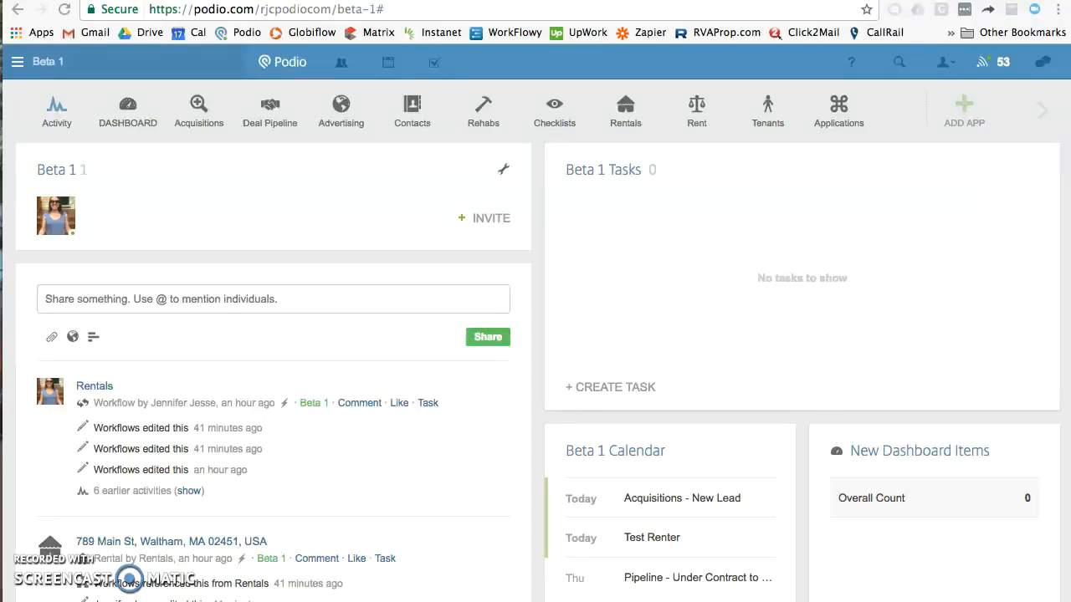
mouse_move(91, 153)
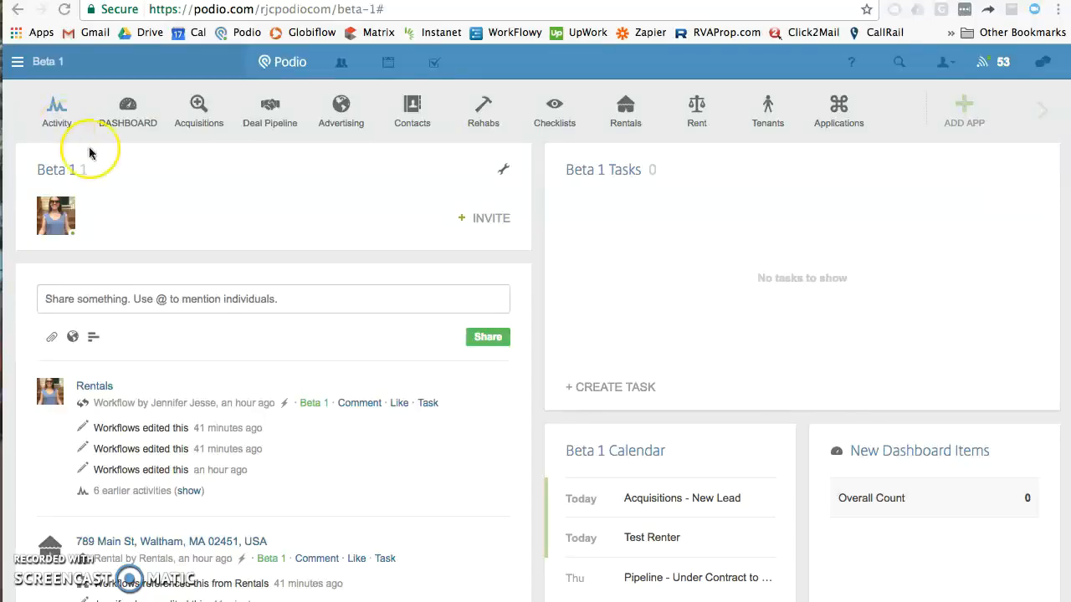
mouse_move(148, 125)
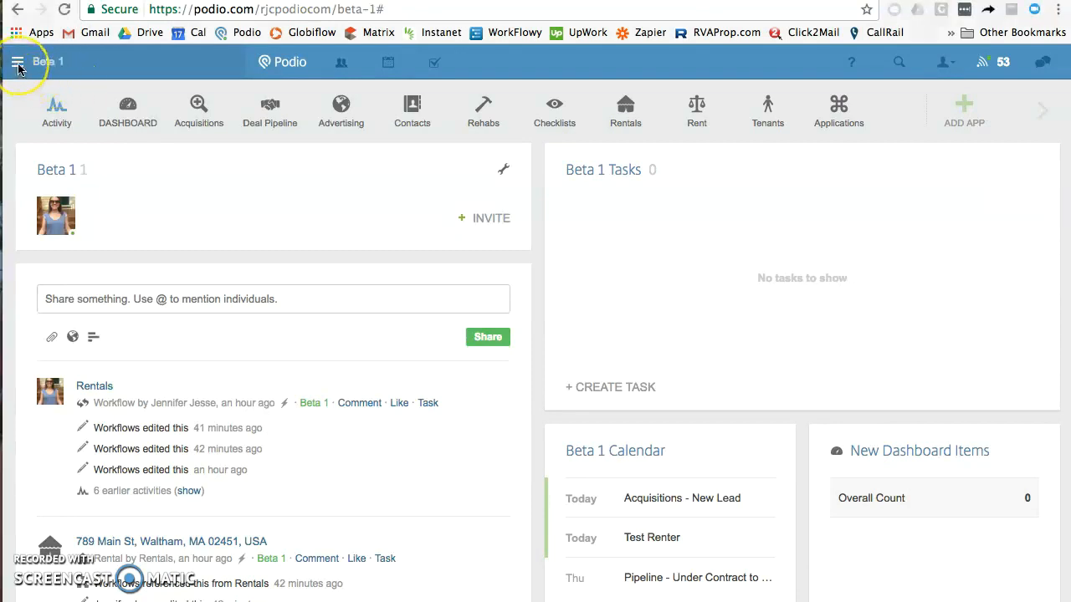
Browse the recent workspace notifications, then open the account menu to review its options
left_click(31, 60)
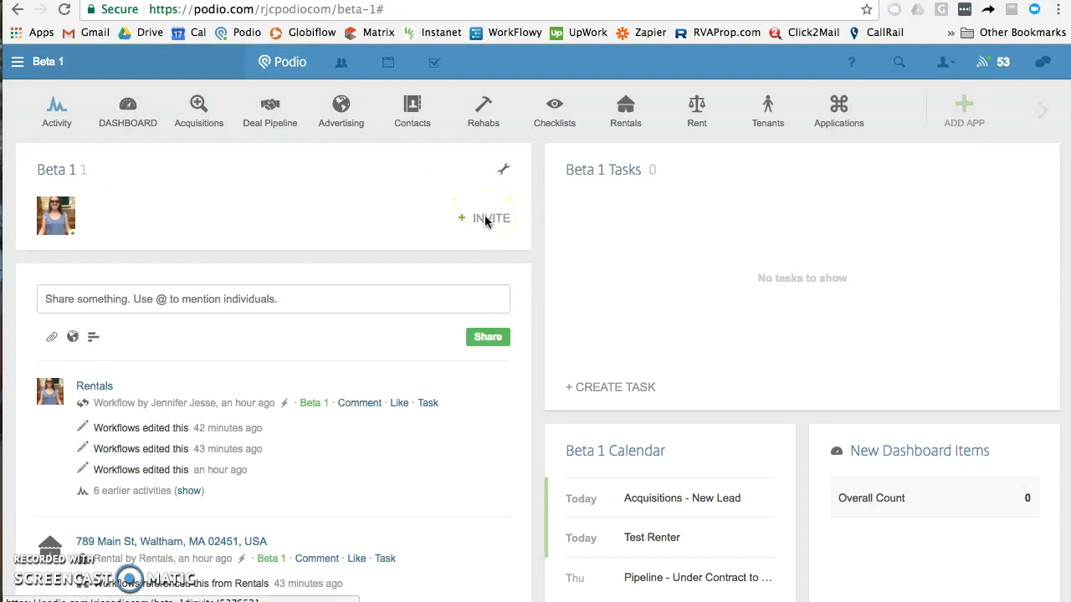
mouse_move(486, 222)
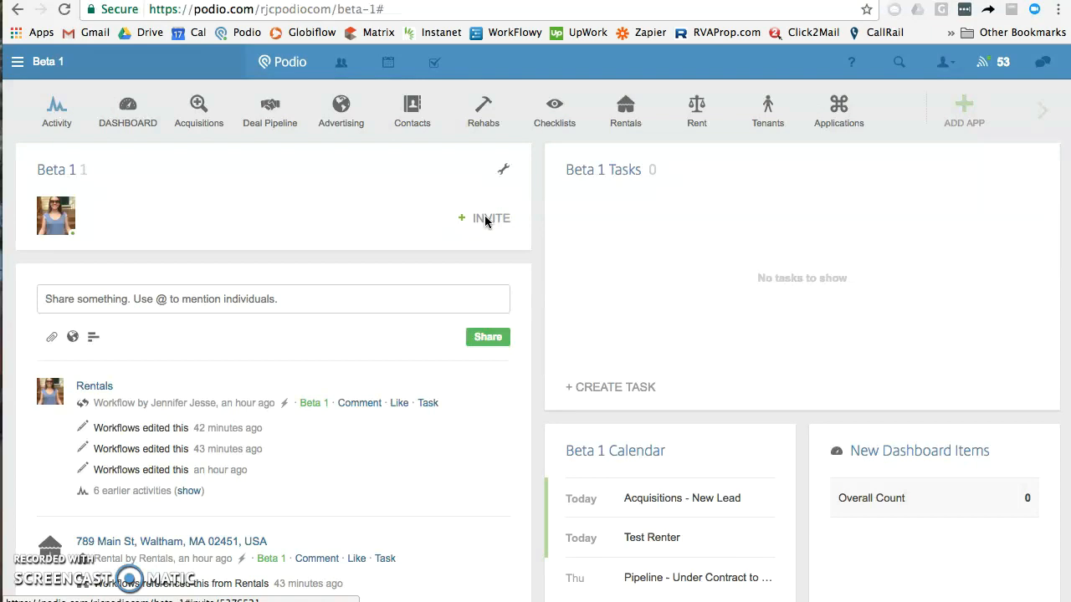
mouse_move(979, 70)
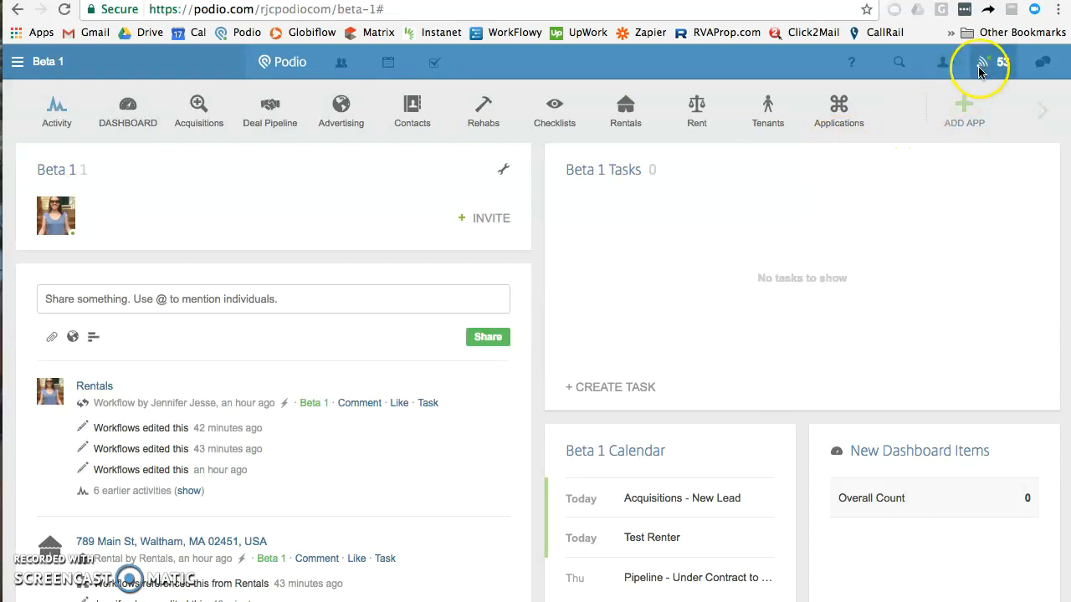
mouse_move(1035, 64)
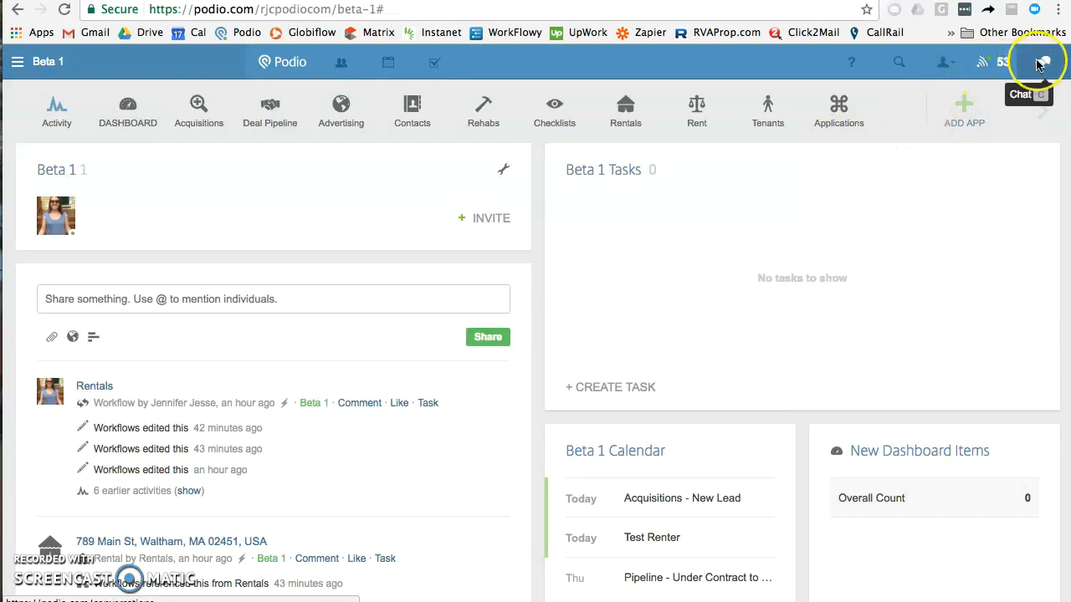
left_click(1036, 61)
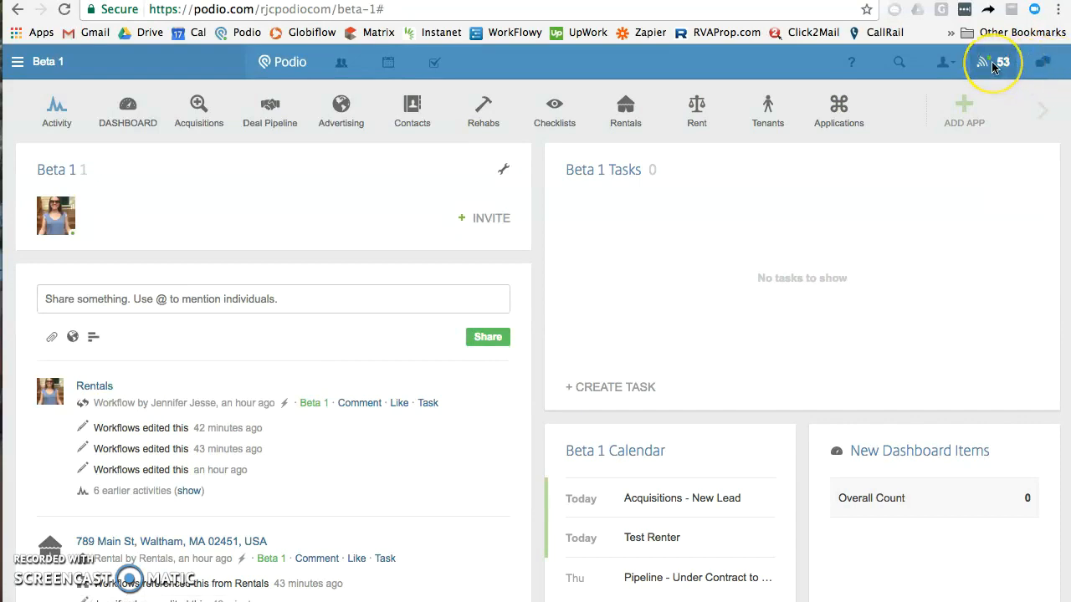
left_click(984, 63)
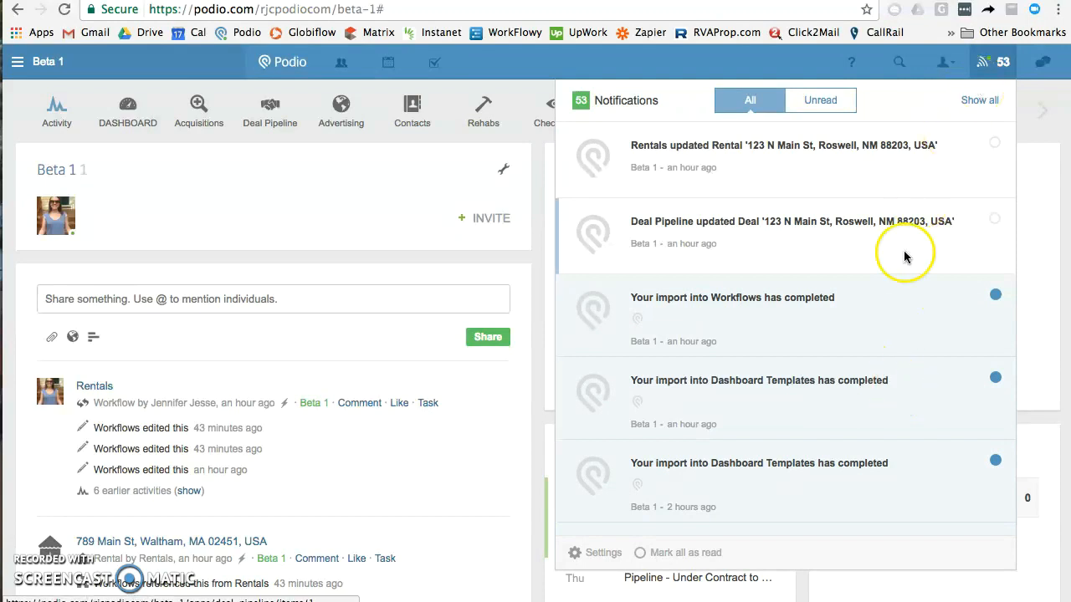
scroll("down", 3)
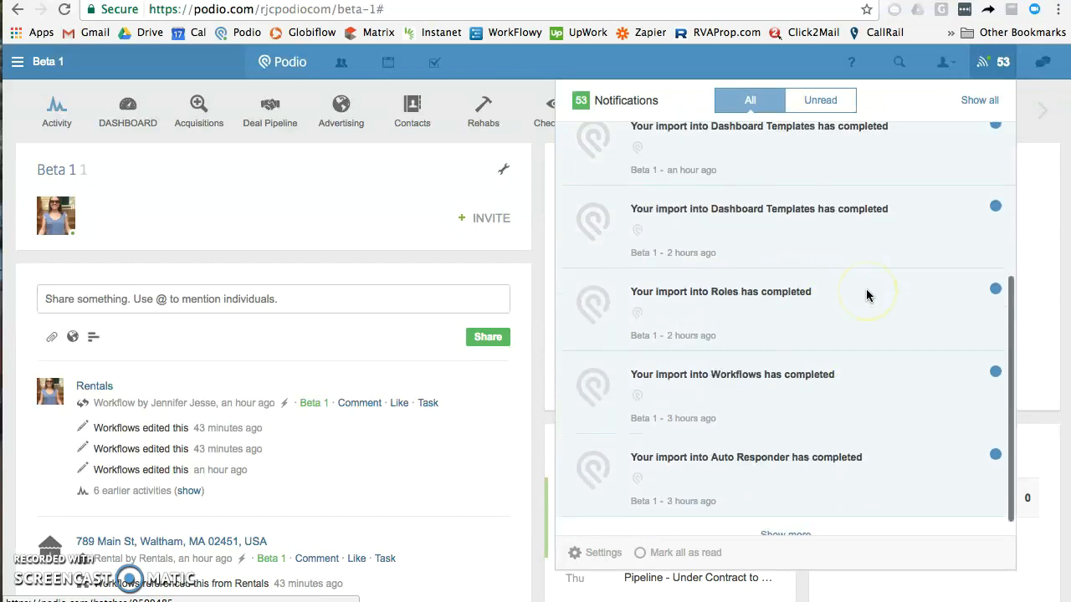
scroll("down", 3)
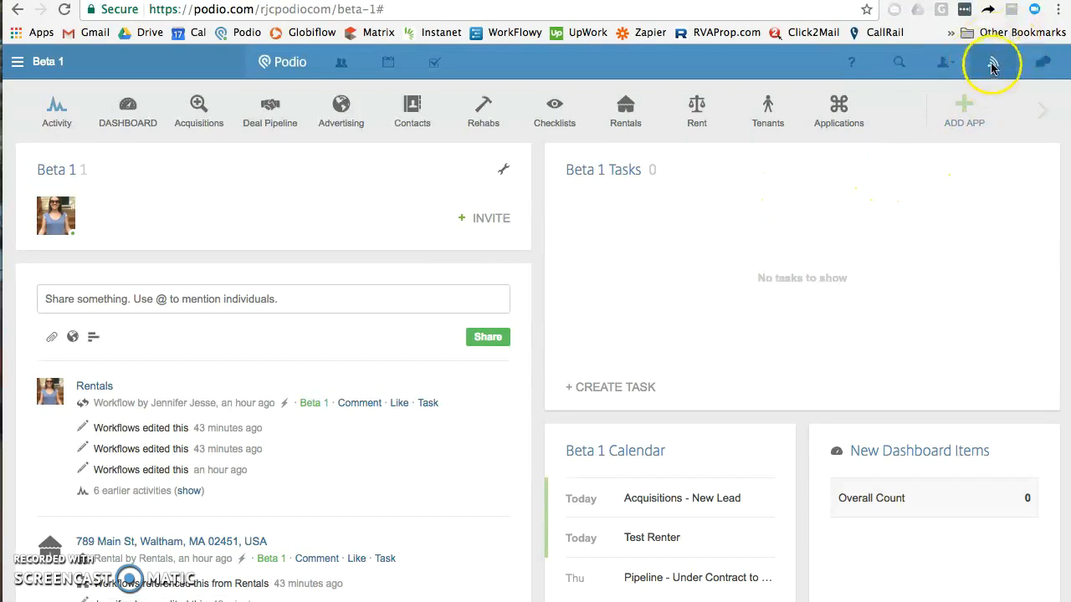
left_click(944, 63)
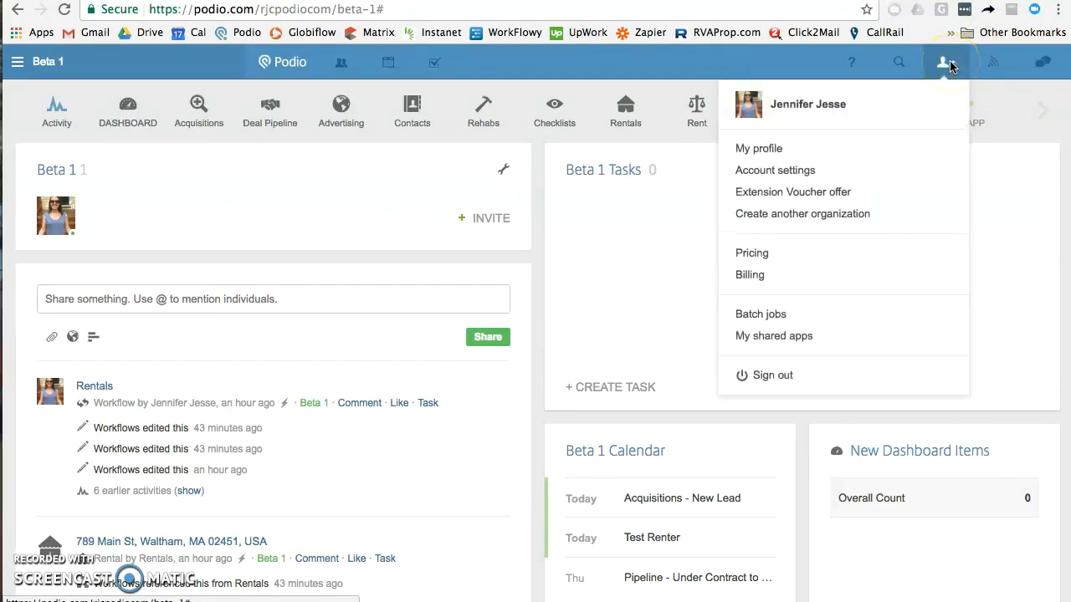
mouse_move(805, 116)
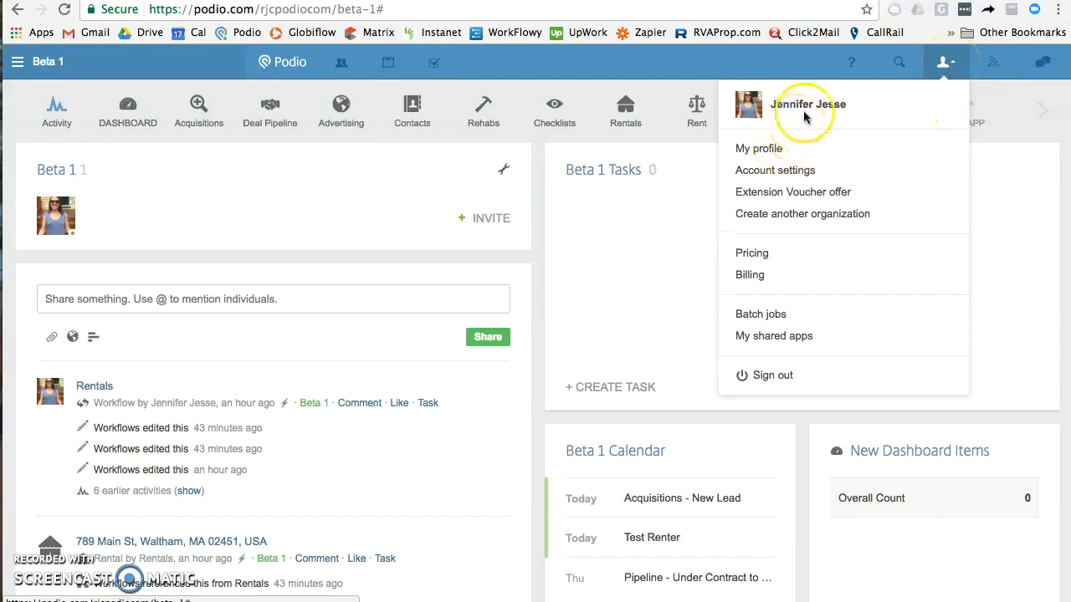
mouse_move(801, 176)
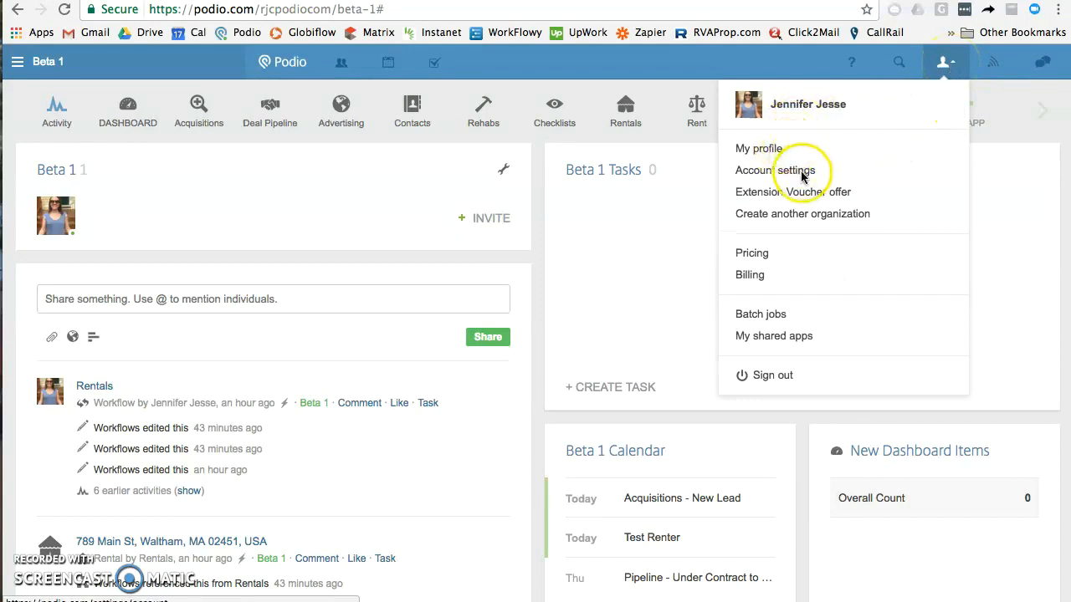
mouse_move(838, 220)
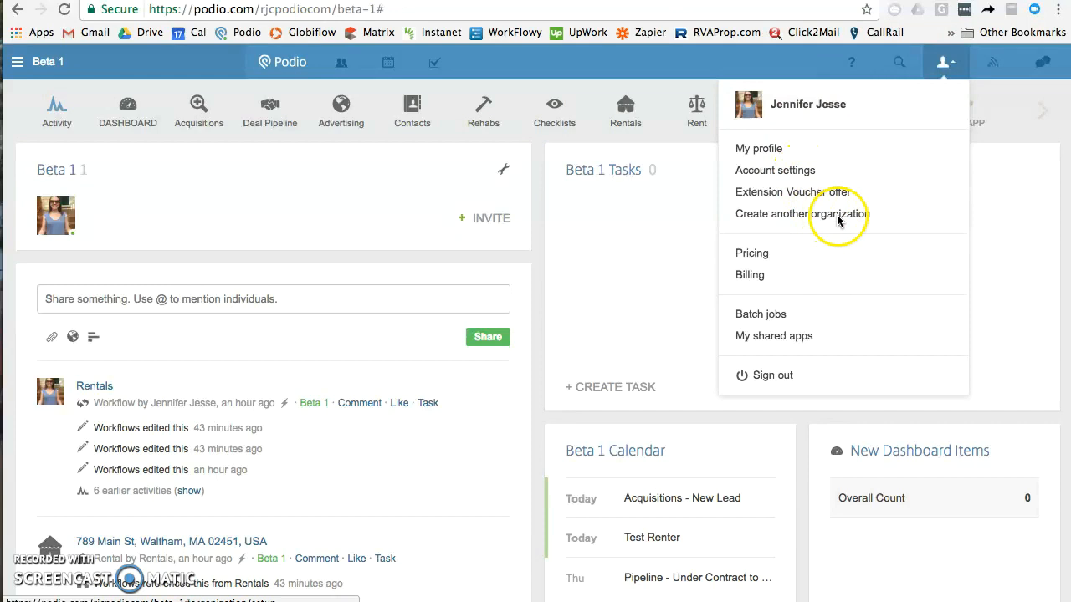
mouse_move(773, 270)
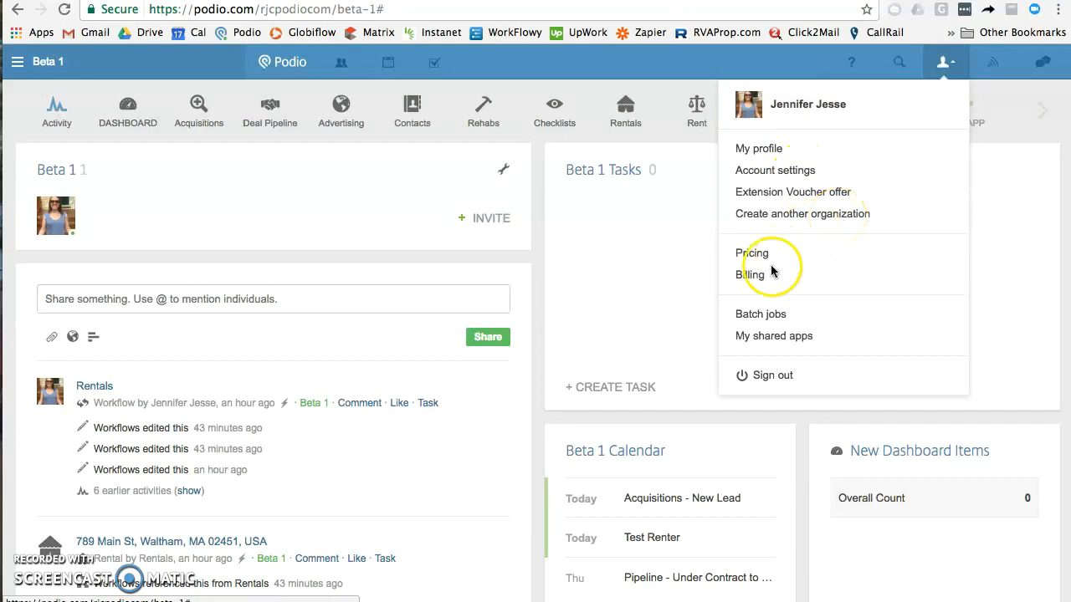
mouse_move(782, 328)
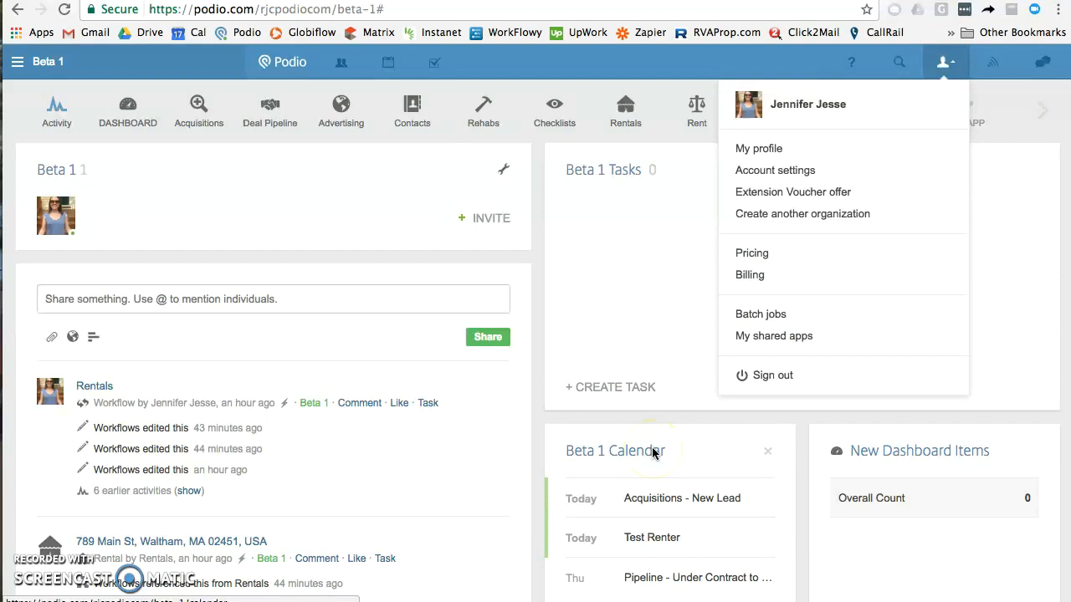
mouse_move(779, 323)
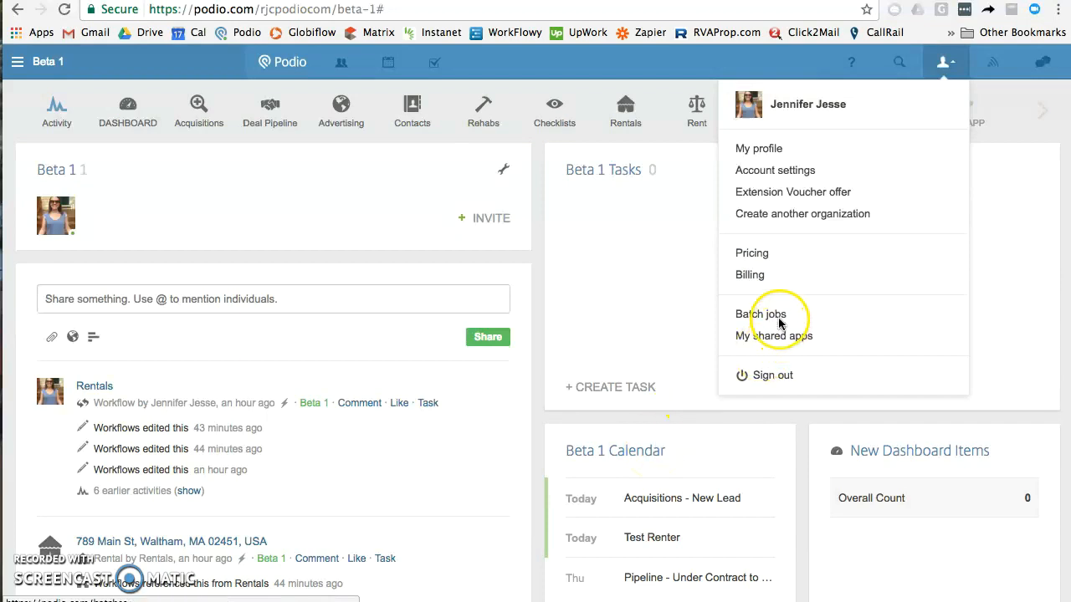
mouse_move(774, 342)
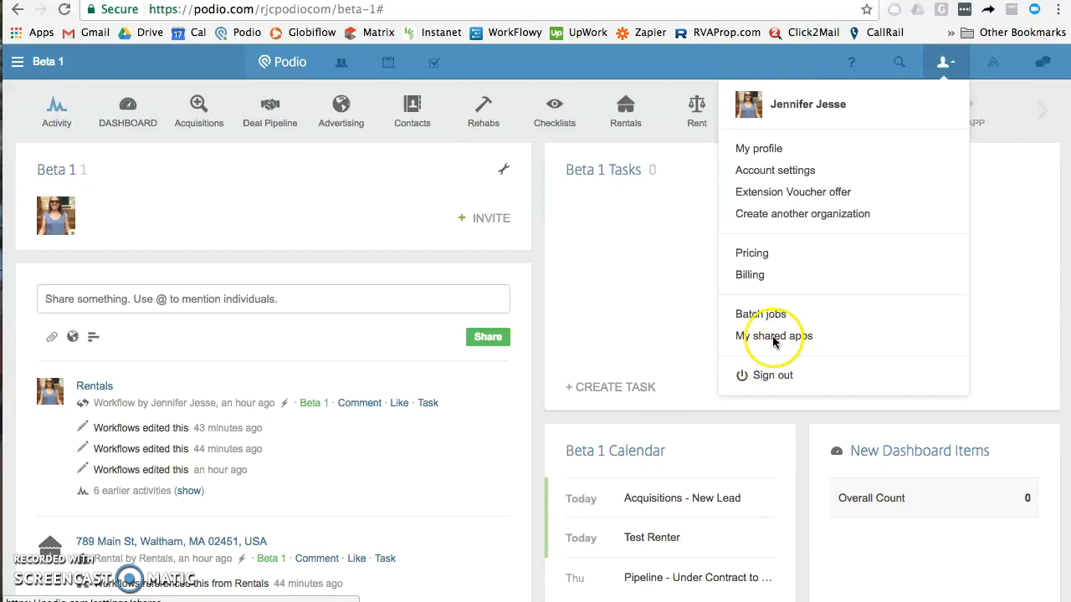
mouse_move(918, 73)
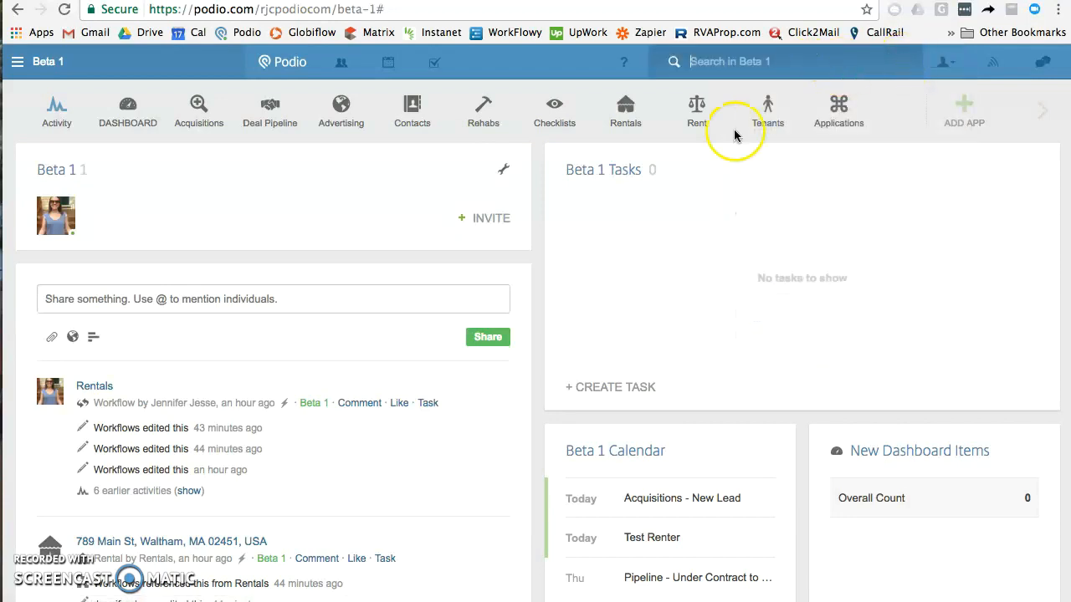
mouse_move(625, 109)
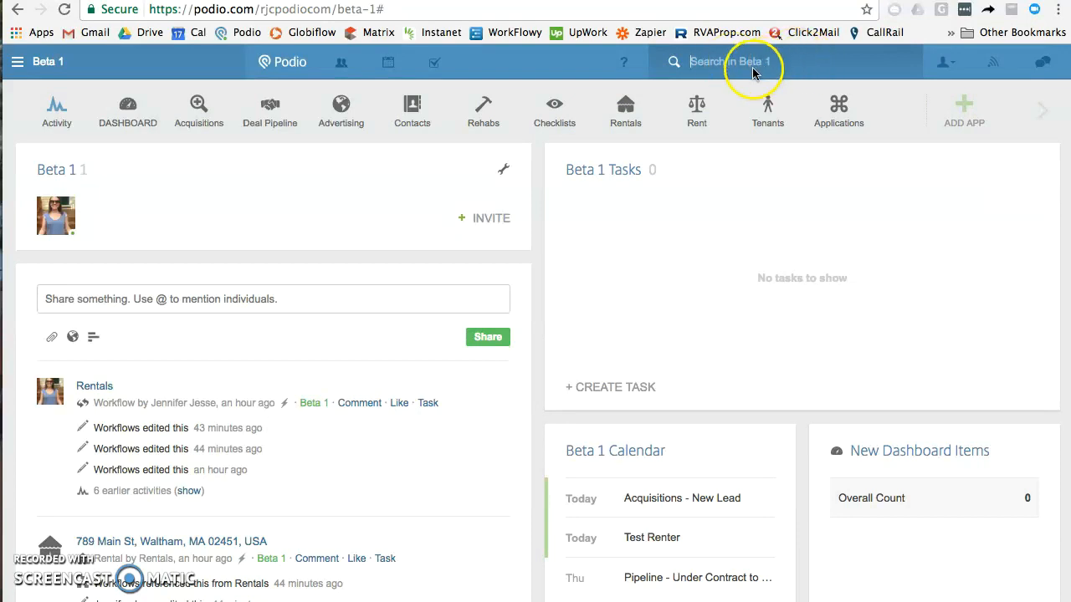
mouse_move(624, 61)
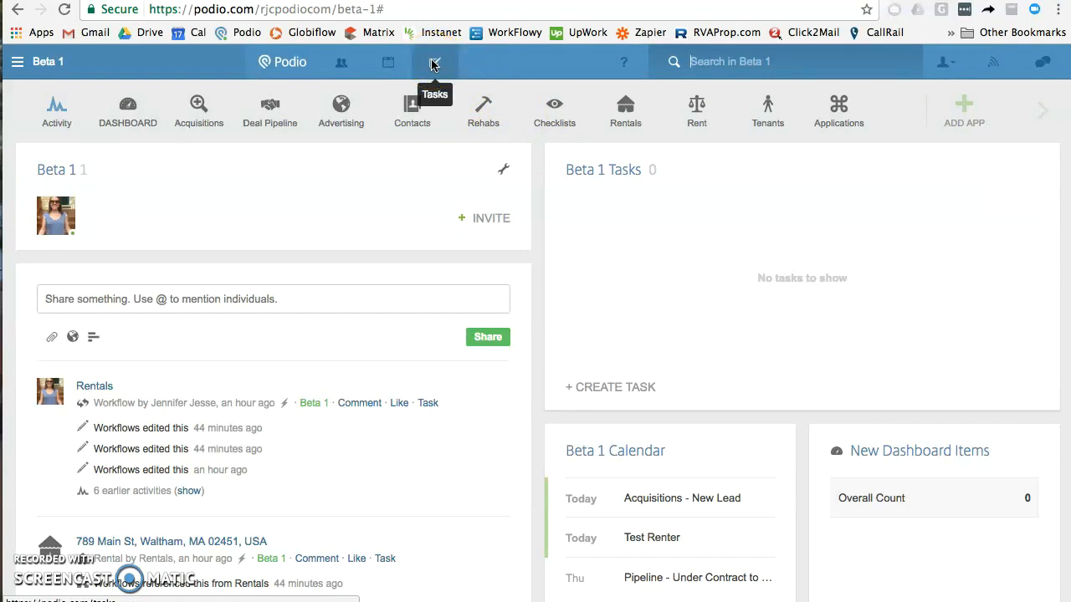
type("t")
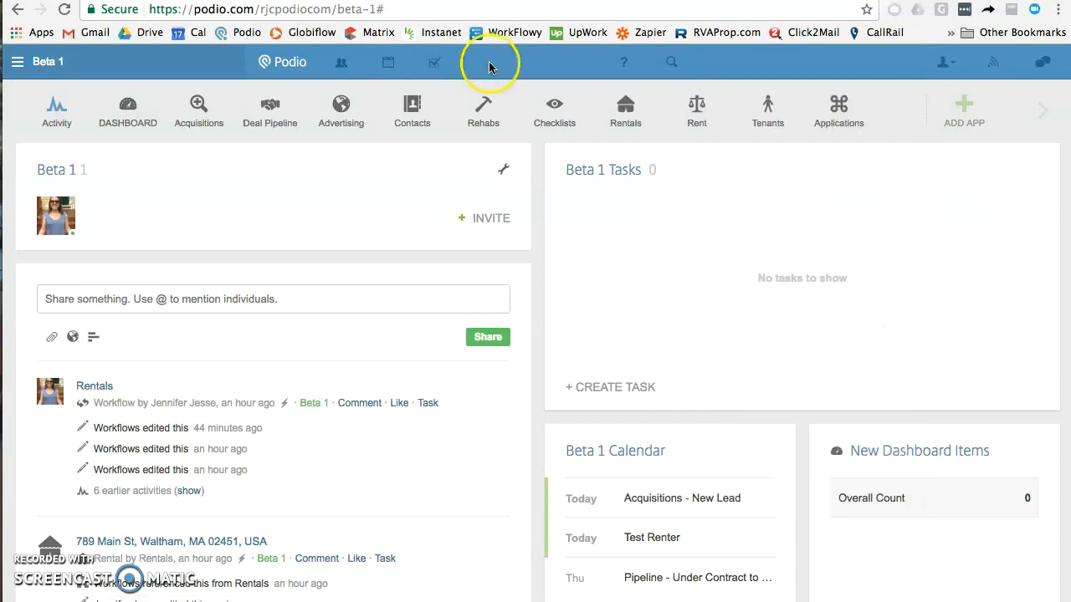
left_click(611, 387)
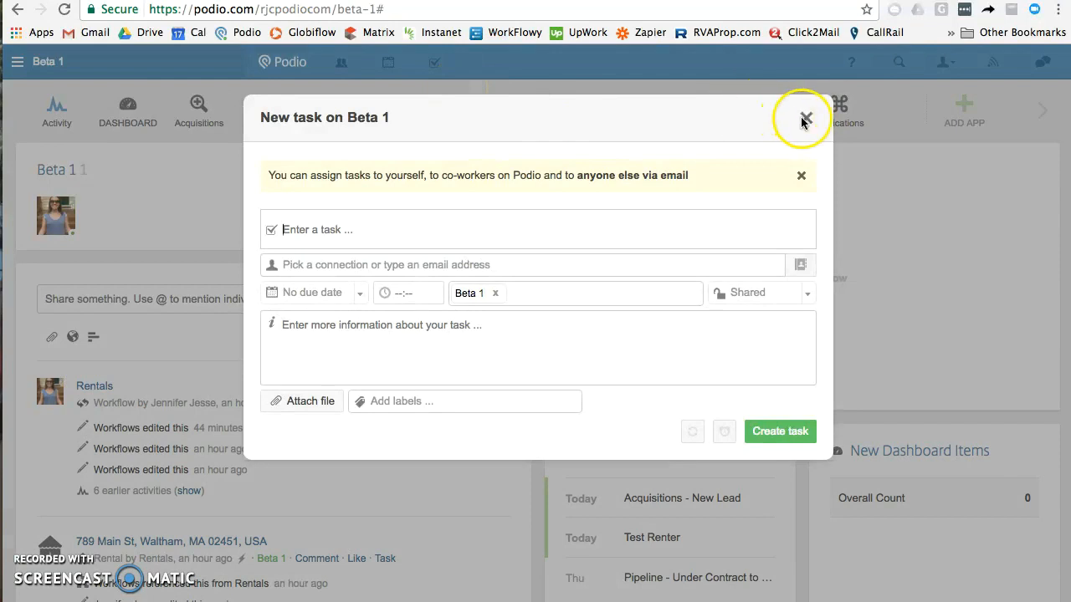
left_click(803, 118)
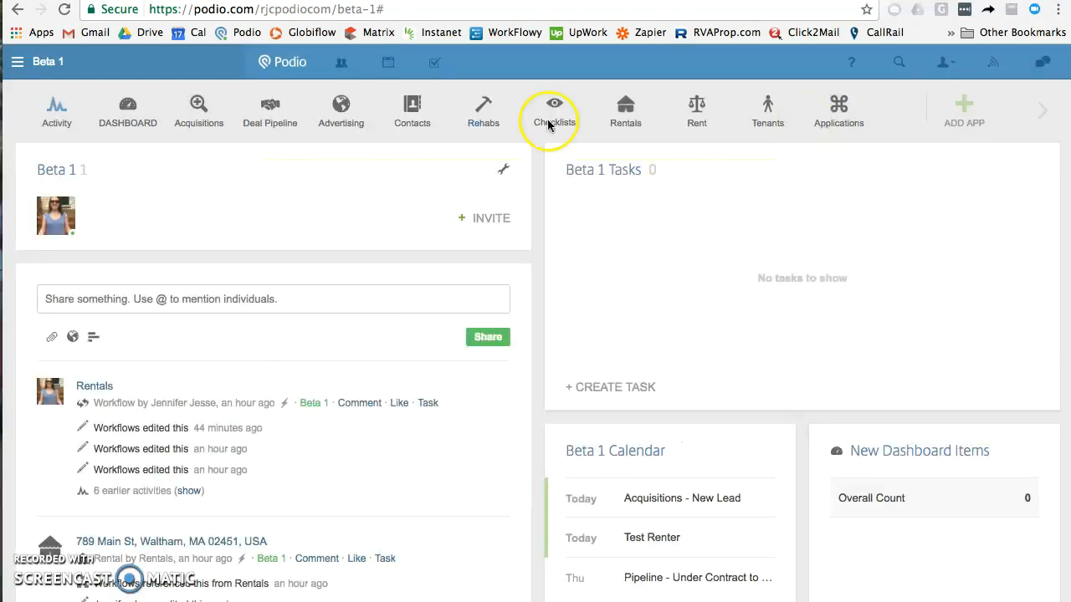
mouse_move(117, 92)
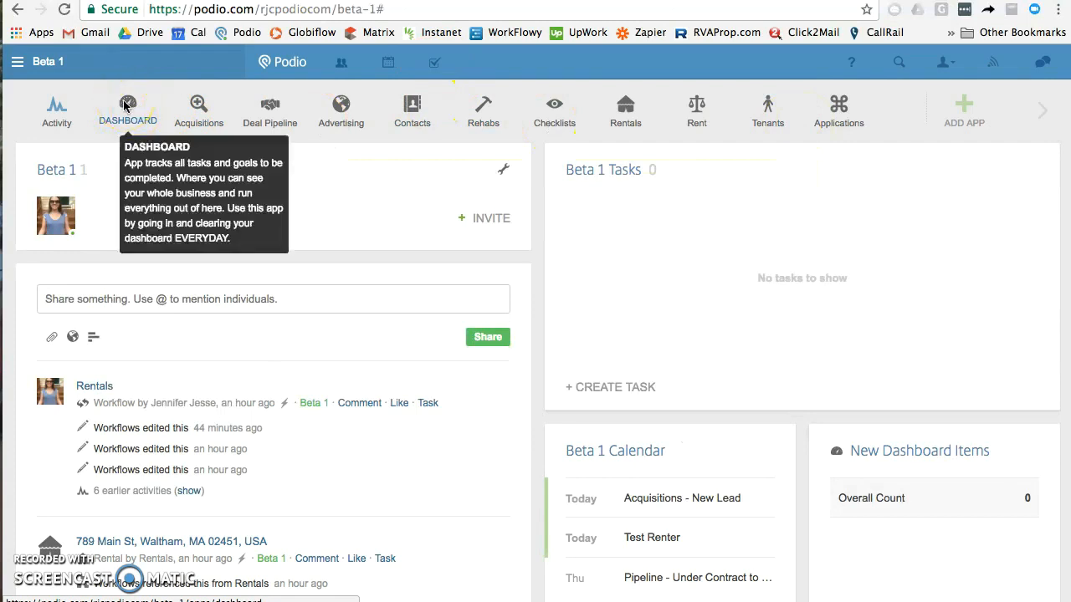
mouse_move(286, 109)
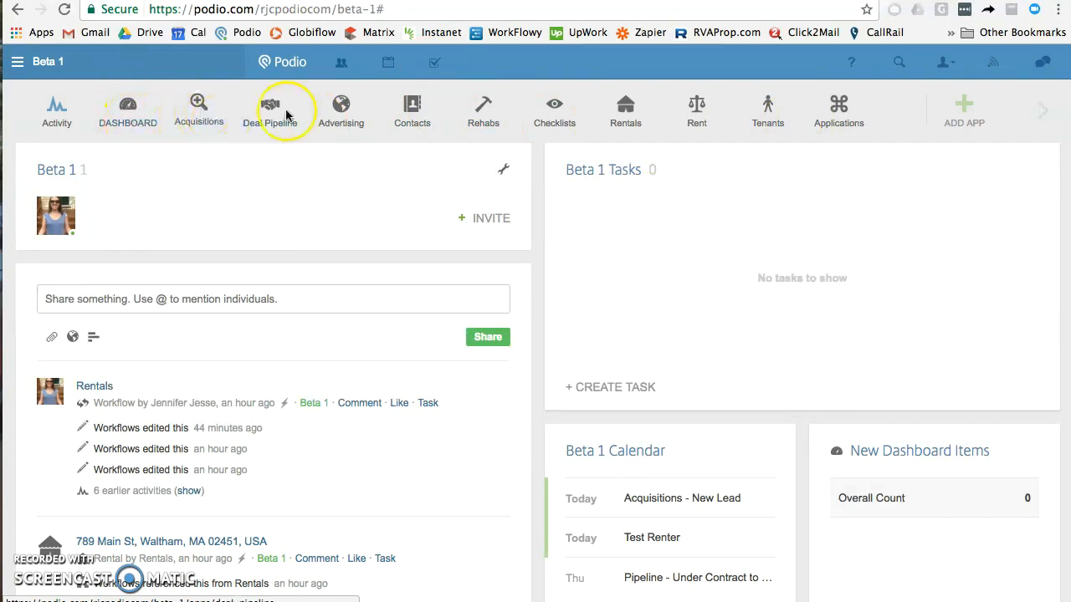
mouse_move(380, 111)
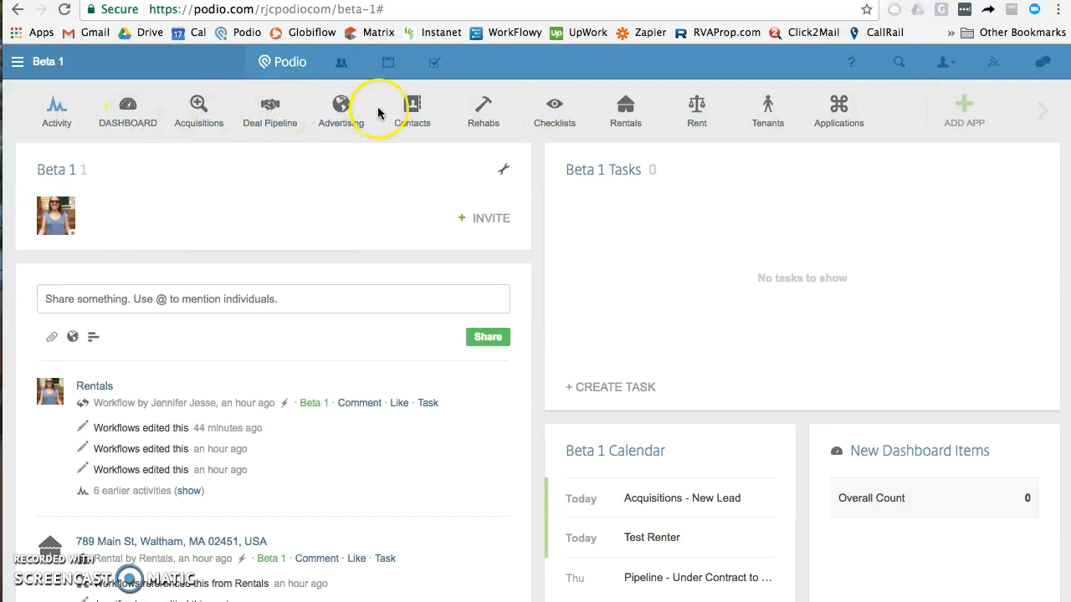
mouse_move(365, 86)
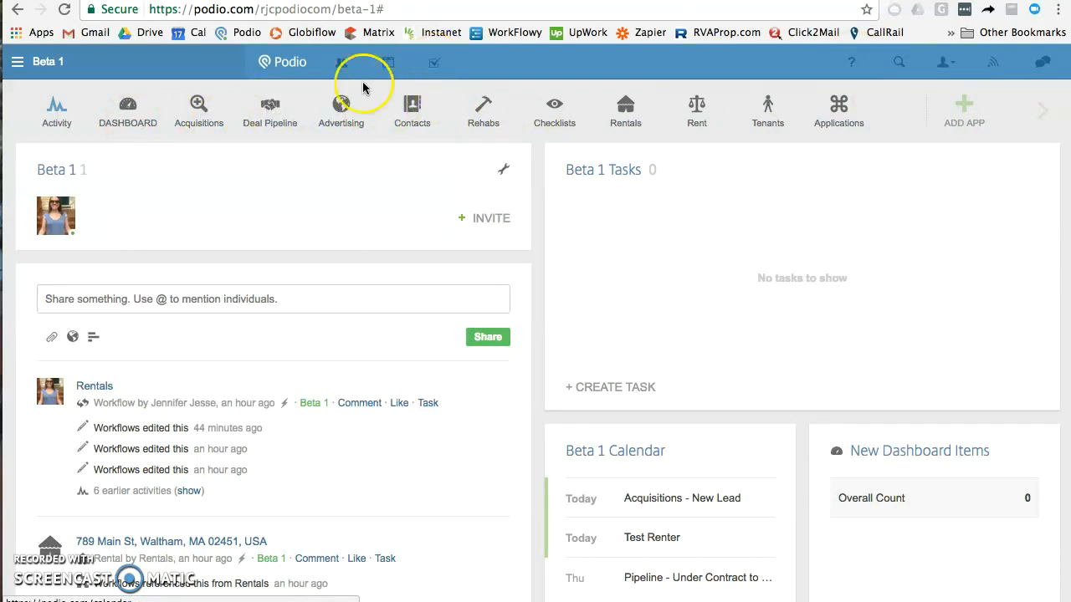
mouse_move(127, 109)
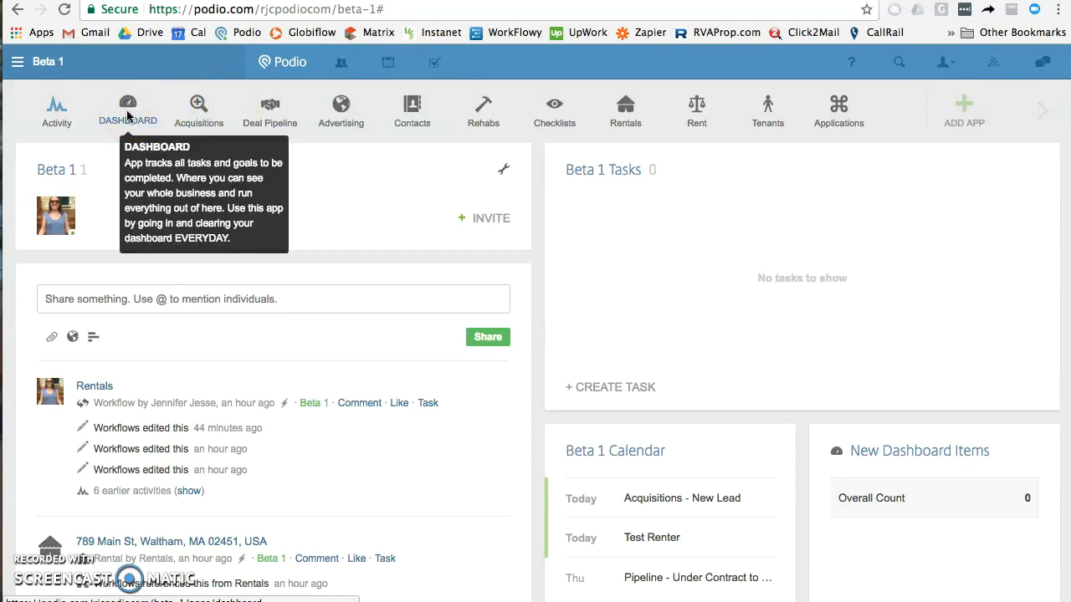
mouse_move(223, 121)
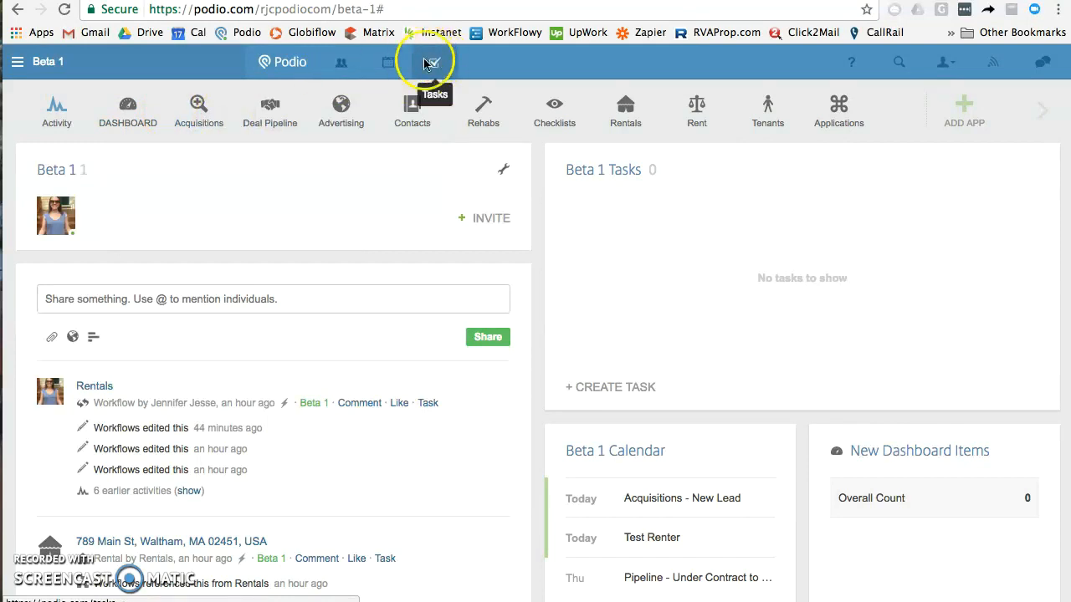
mouse_move(139, 117)
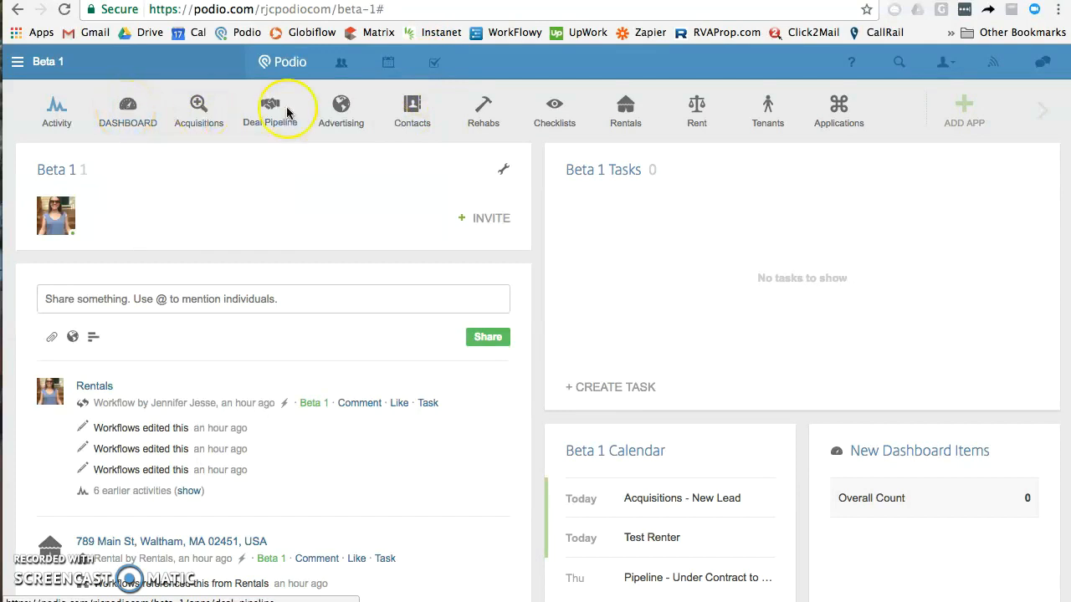
mouse_move(128, 130)
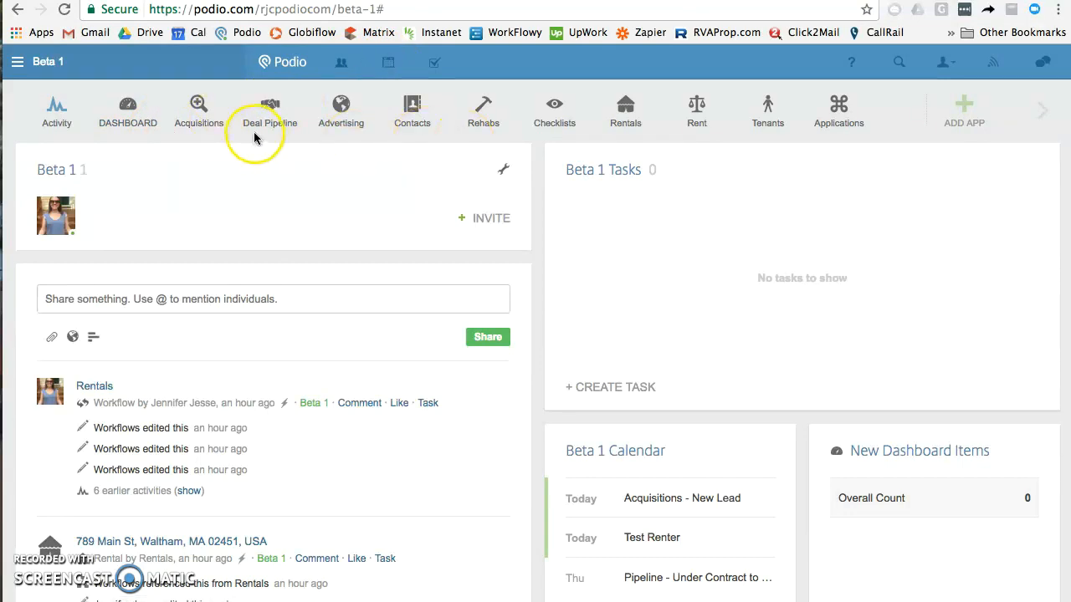
mouse_move(665, 147)
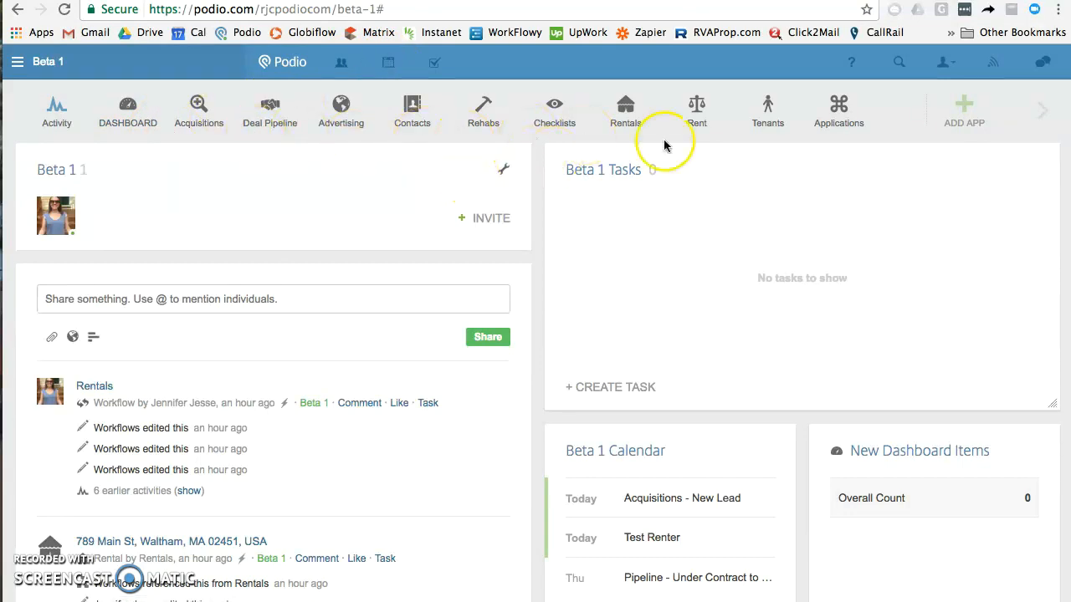
mouse_move(282, 115)
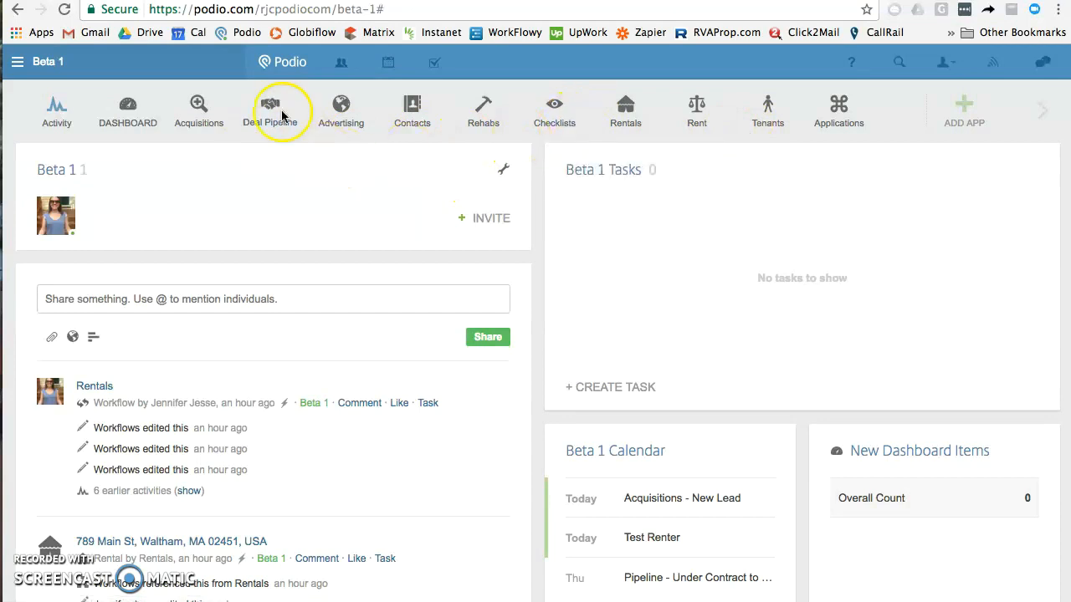
mouse_move(270, 113)
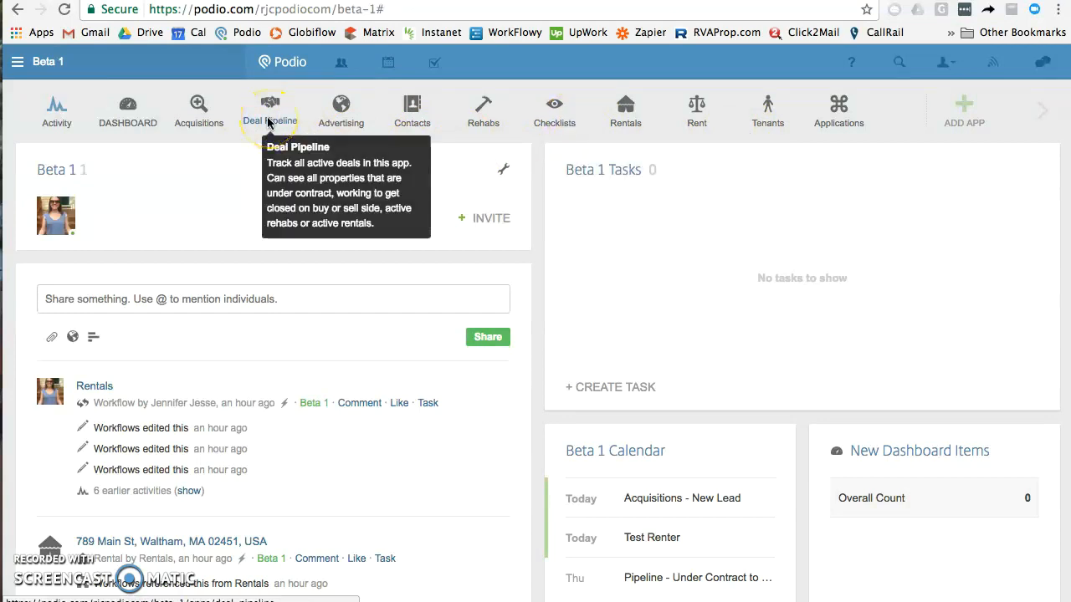
mouse_move(171, 125)
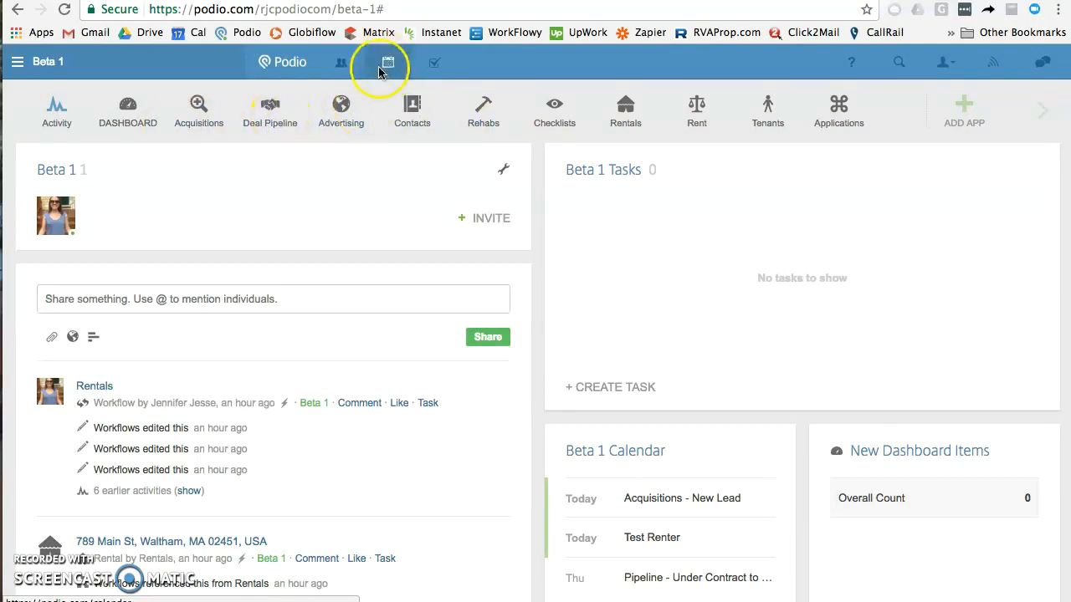
mouse_move(386, 62)
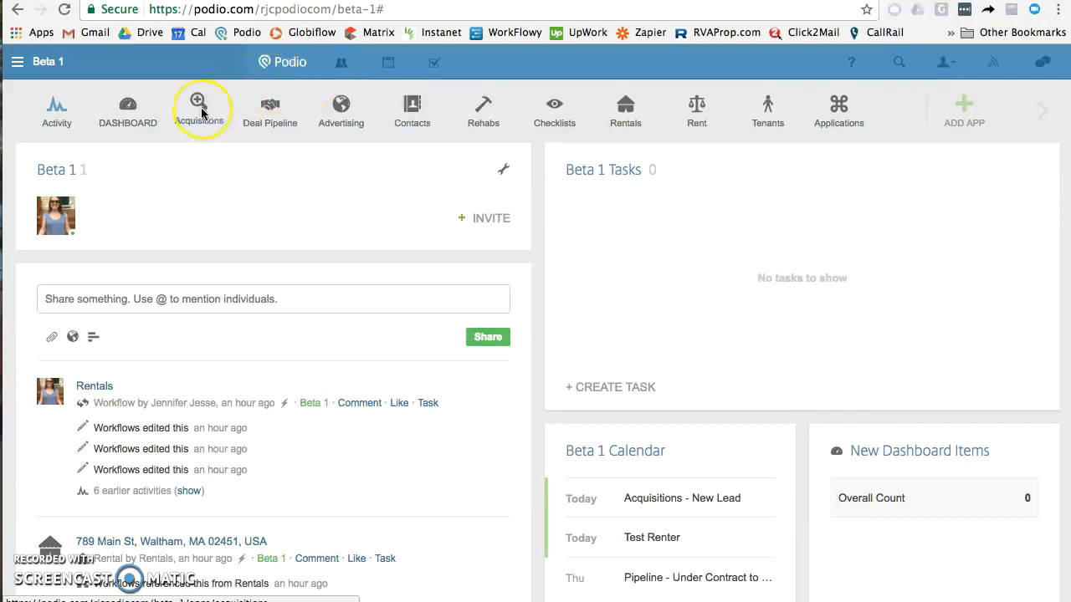
mouse_move(200, 111)
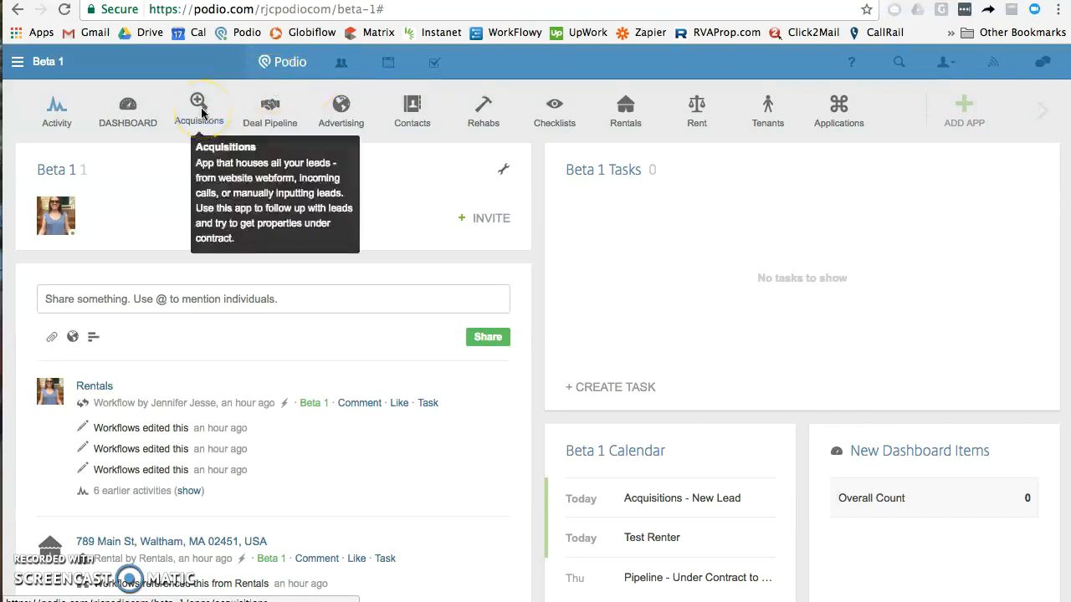
mouse_move(201, 111)
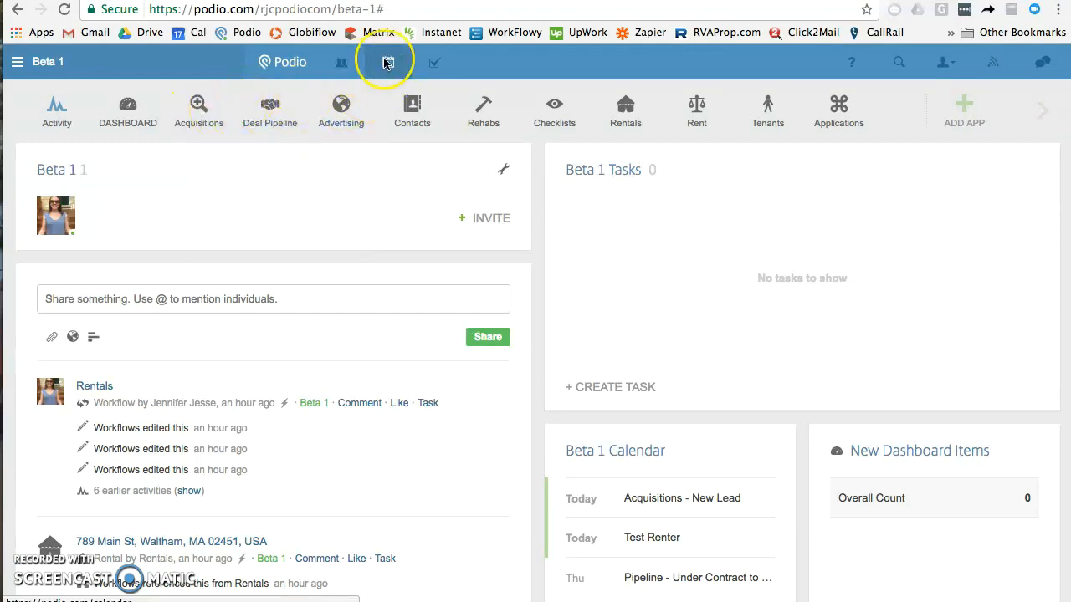
mouse_move(381, 62)
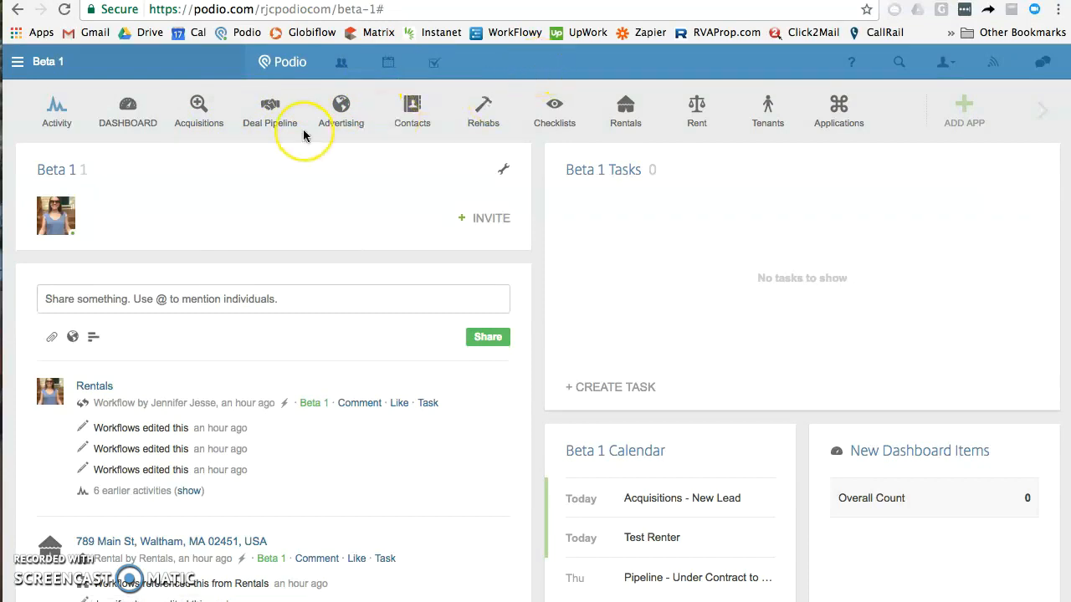
mouse_move(305, 135)
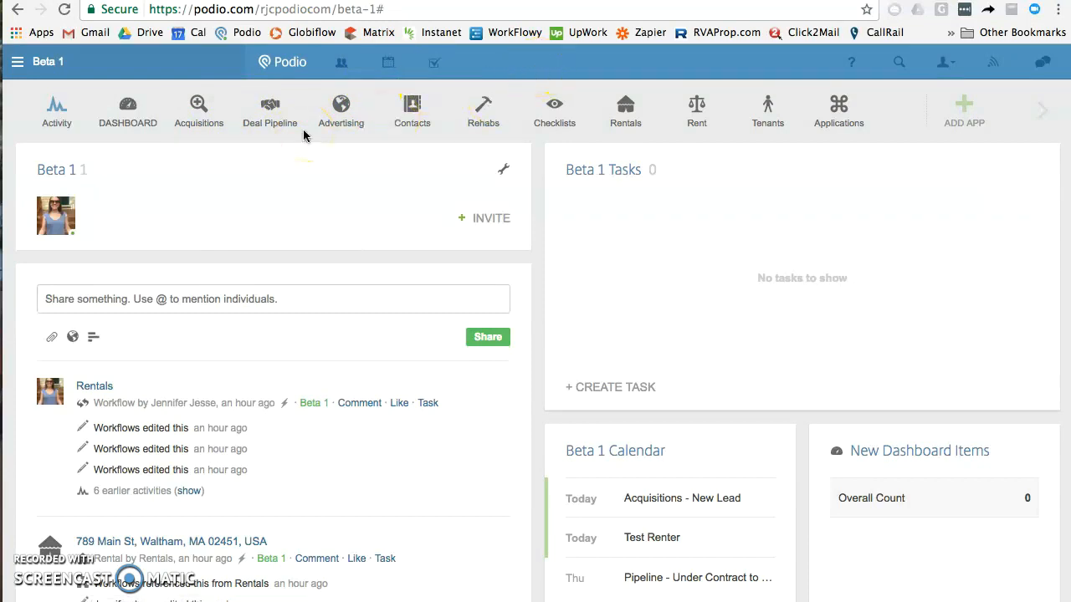
mouse_move(344, 62)
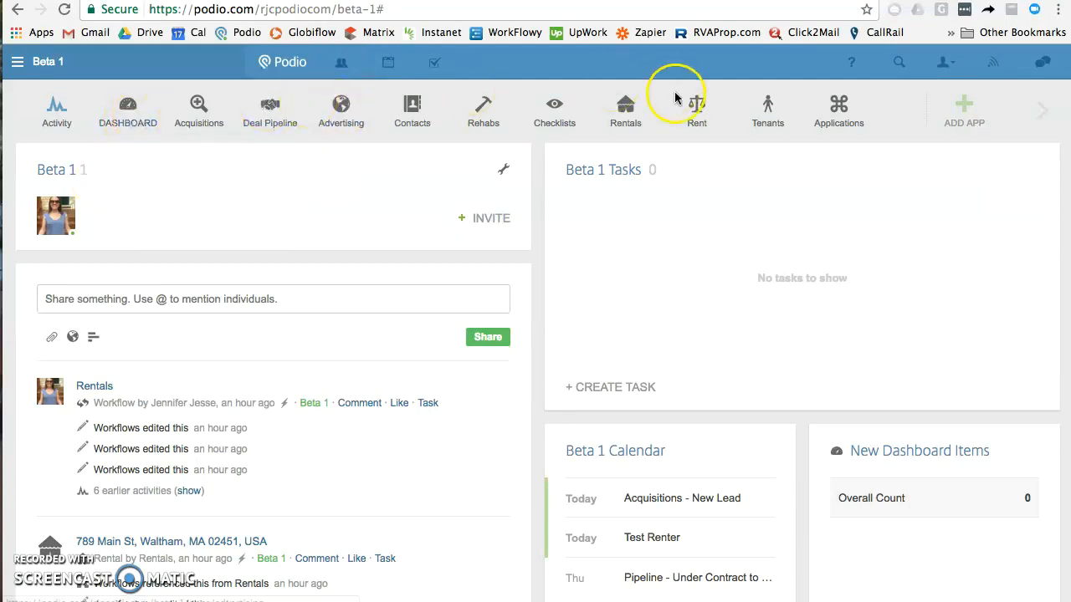
Open the Beta 1 DASHBOARD app from the workspace app bar
left_click(127, 108)
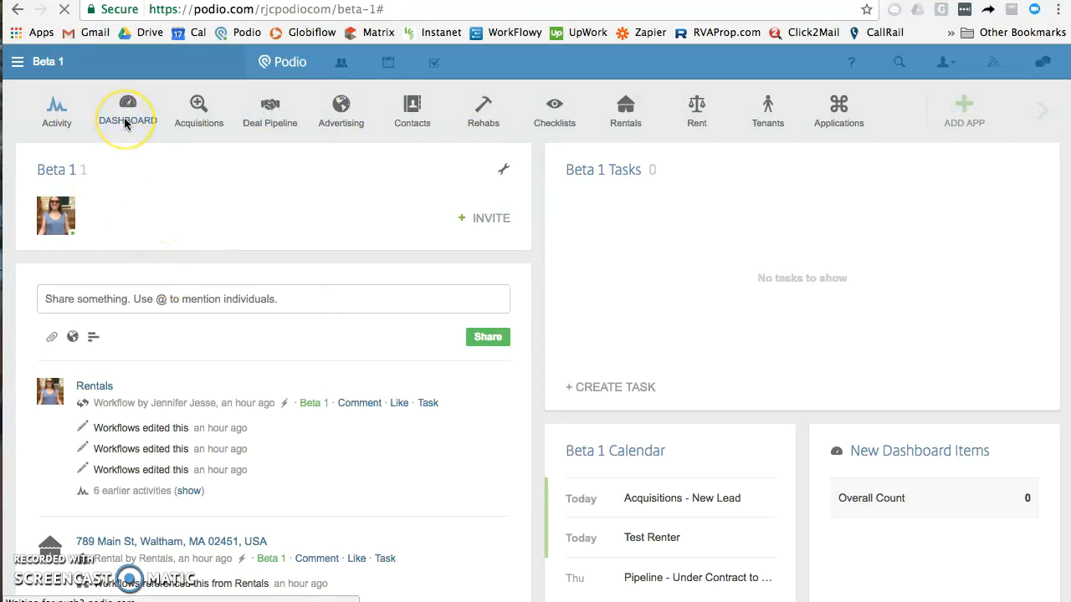
left_click(127, 112)
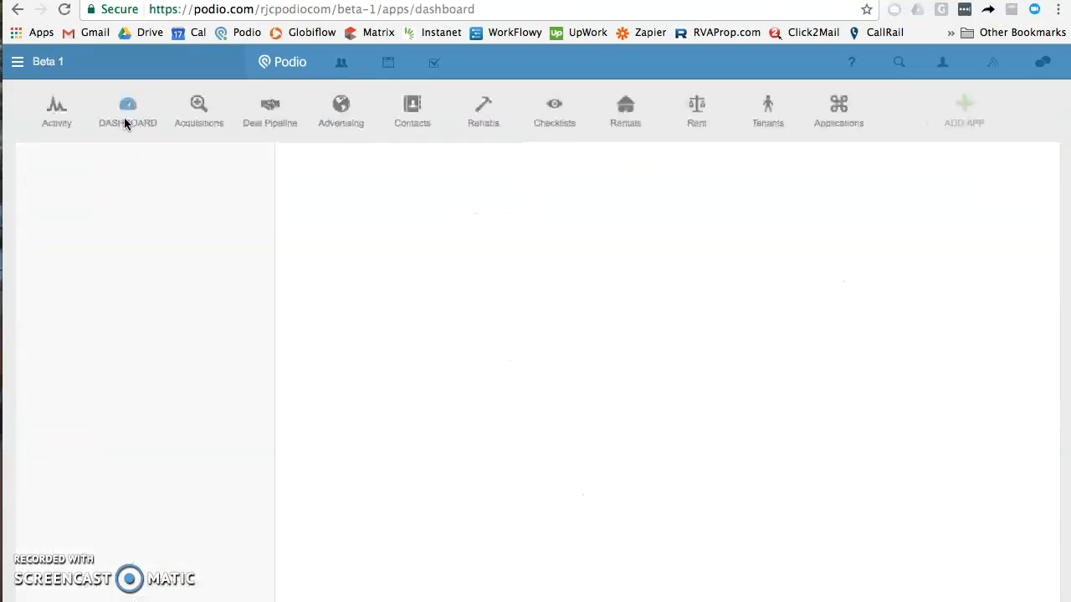
Review the DASHBOARD app's views and filtered list, then start a new item
left_click(127, 103)
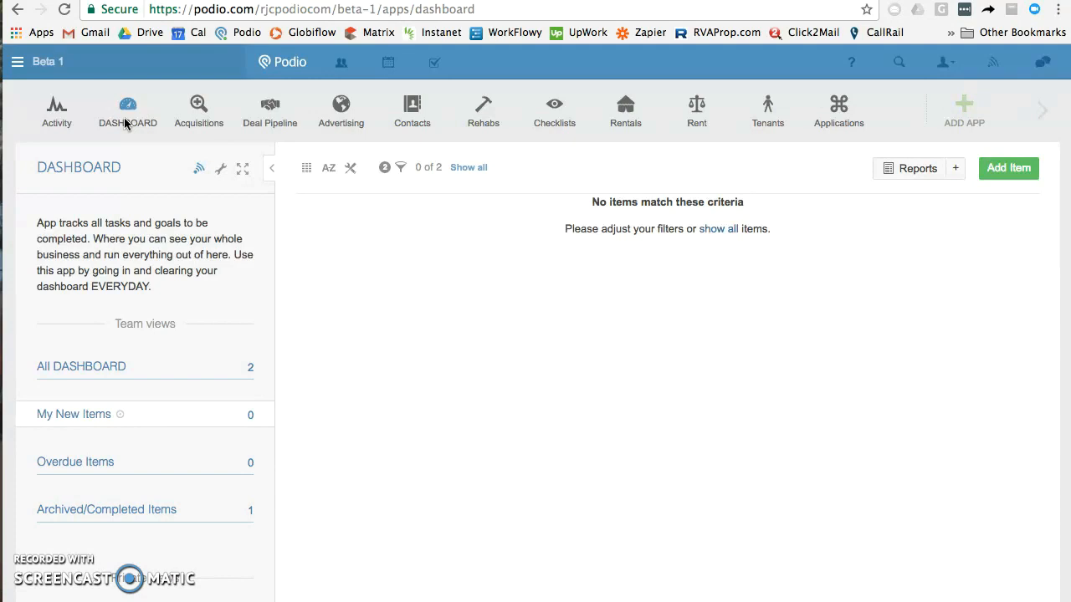
mouse_move(314, 268)
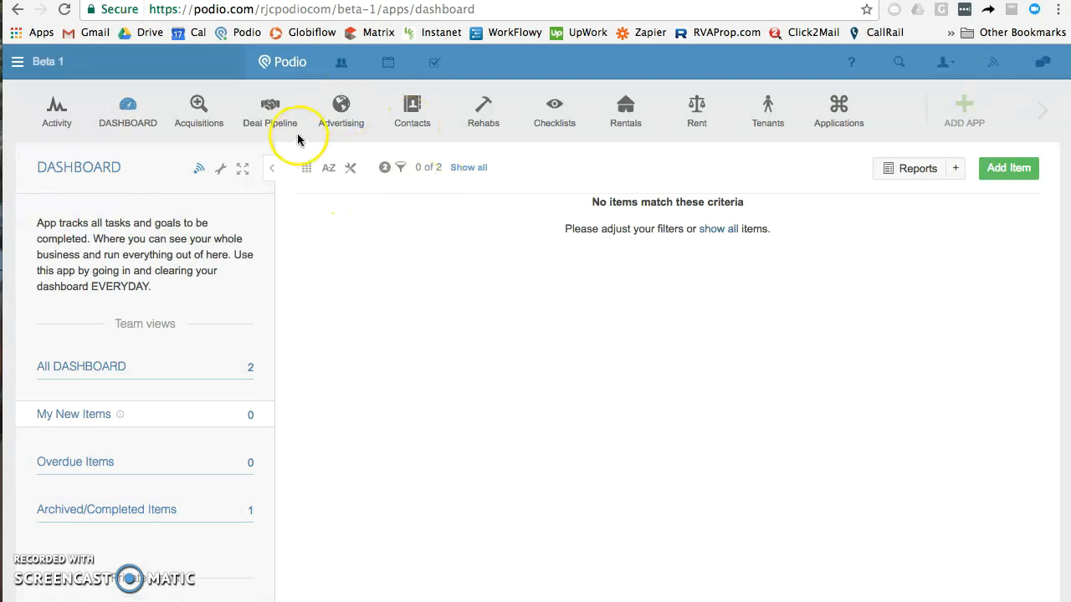
mouse_move(344, 109)
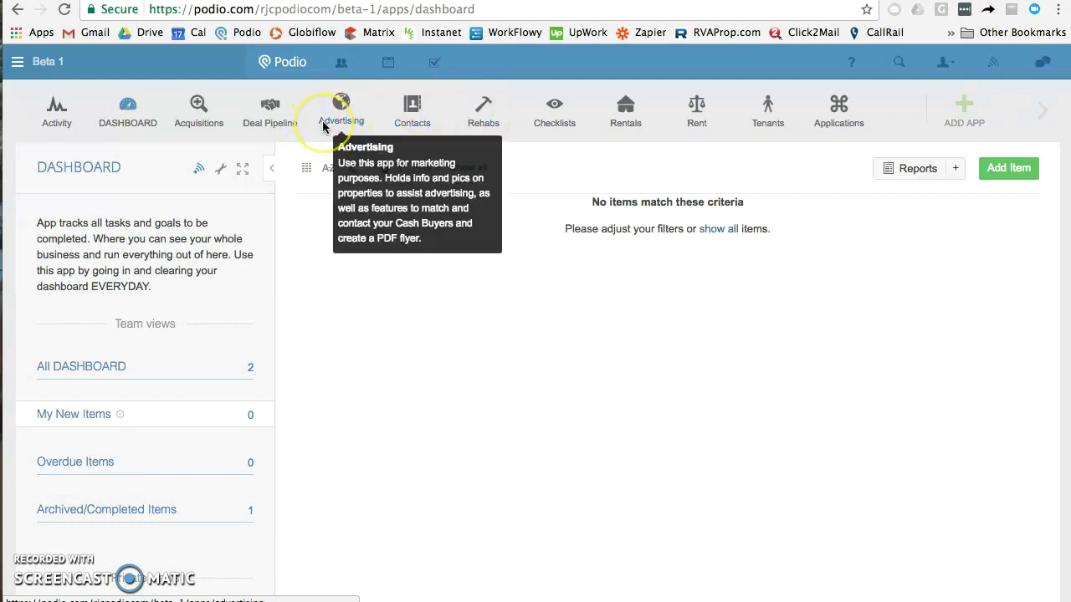
mouse_move(484, 113)
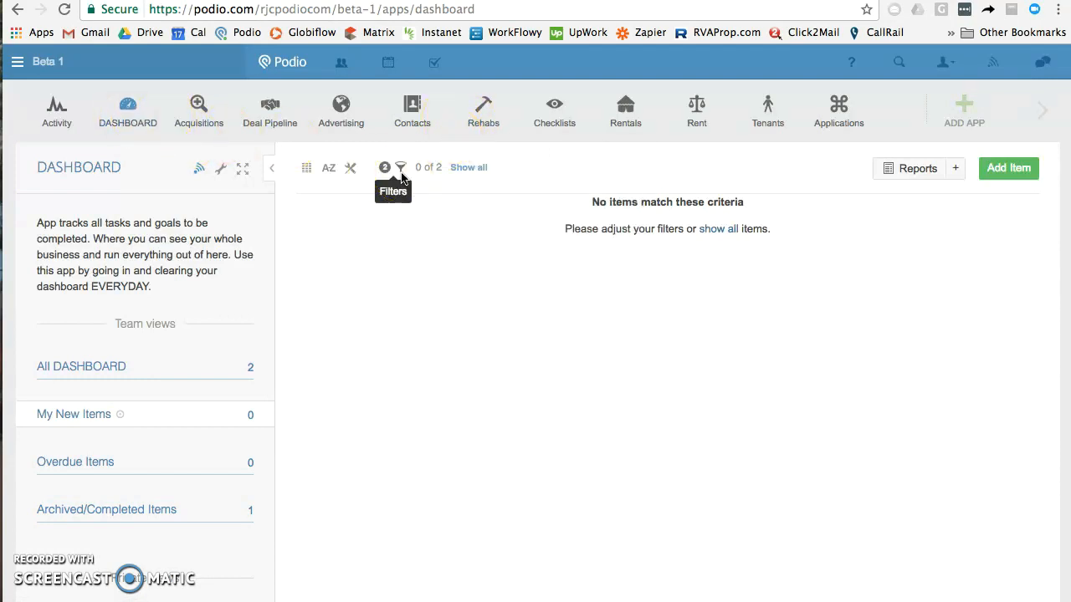
mouse_move(481, 146)
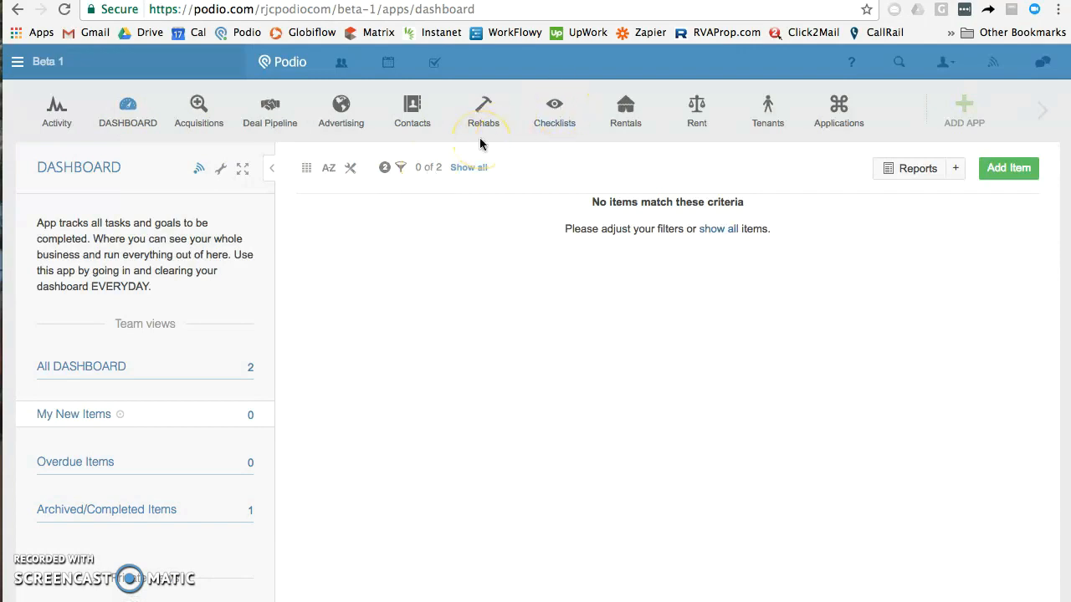
mouse_move(391, 190)
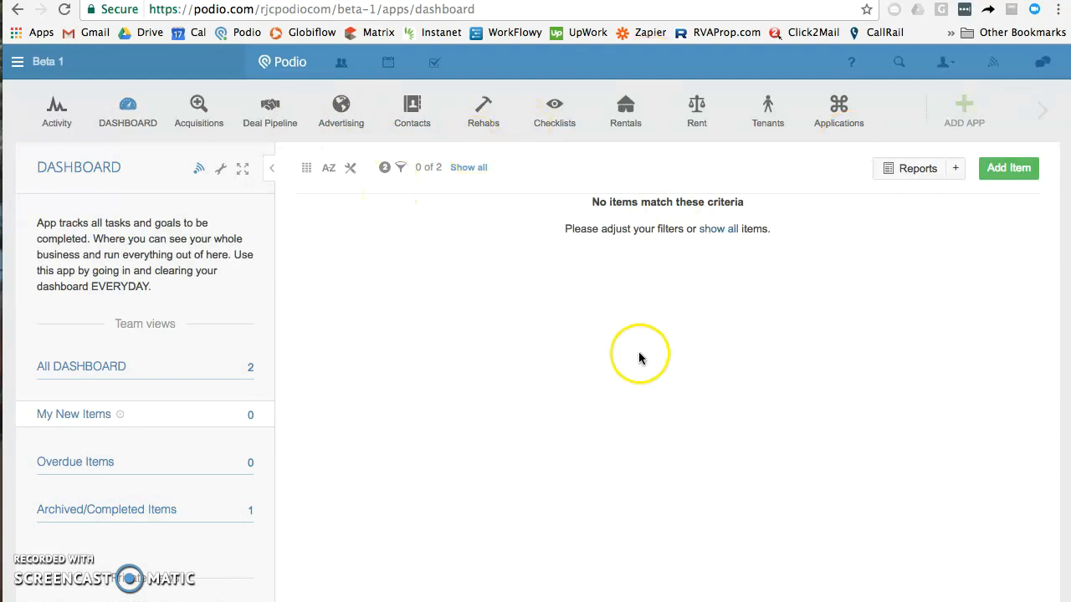
left_click(1008, 168)
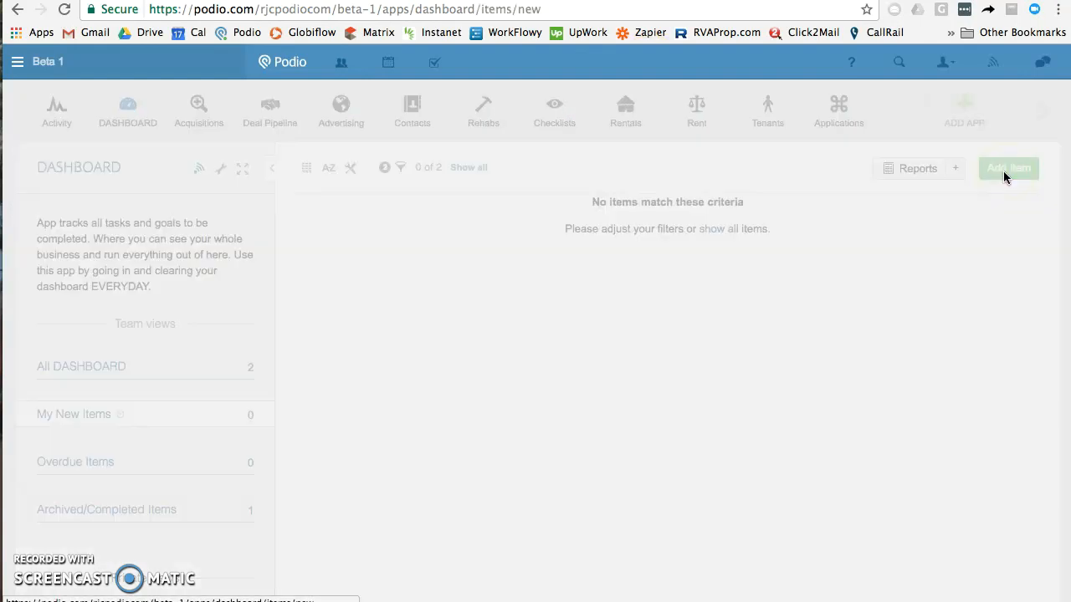
Look over the new Dashboard item's fields, then discard it without saving
left_click(1010, 168)
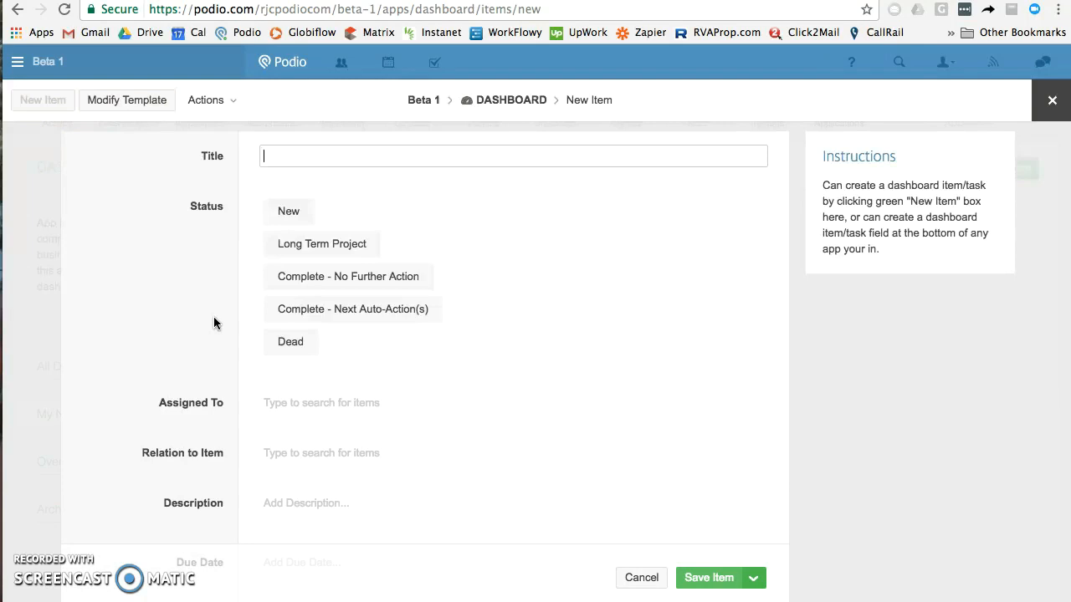
mouse_move(162, 348)
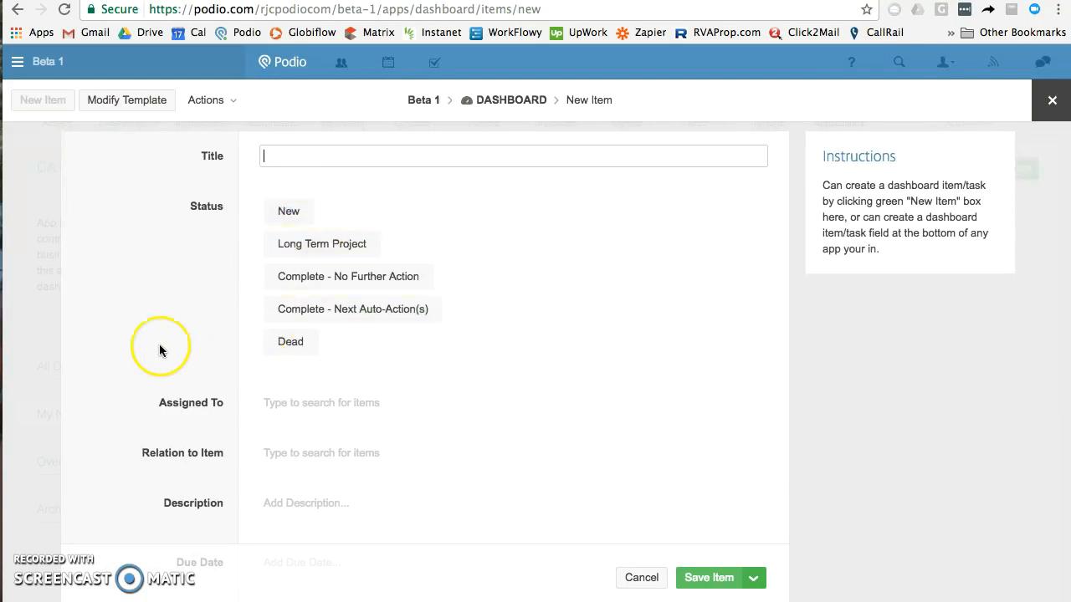
scroll("down", 3)
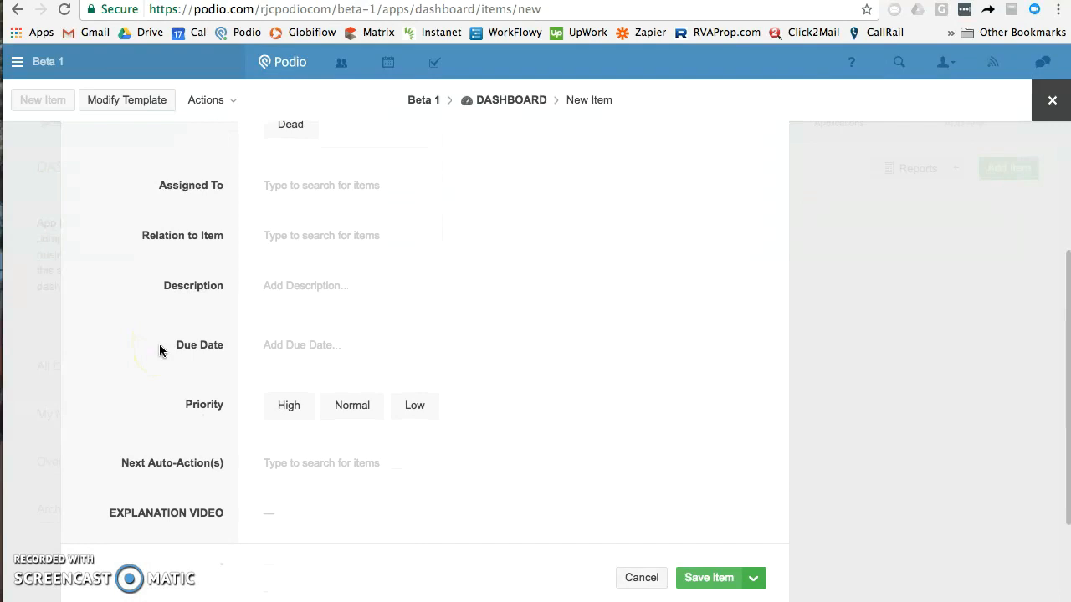
left_click(1051, 99)
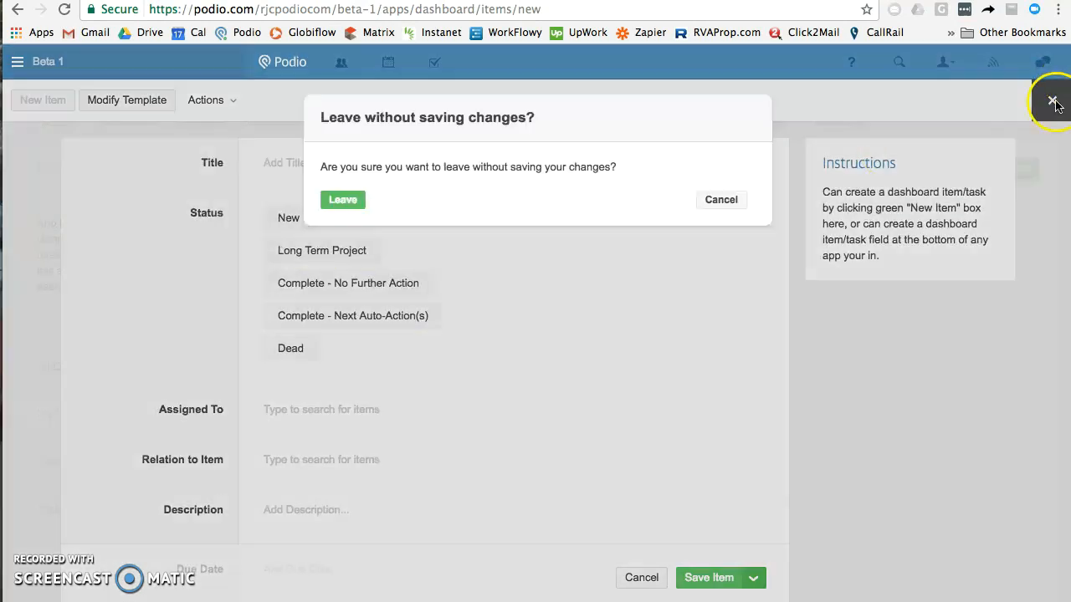
left_click(342, 199)
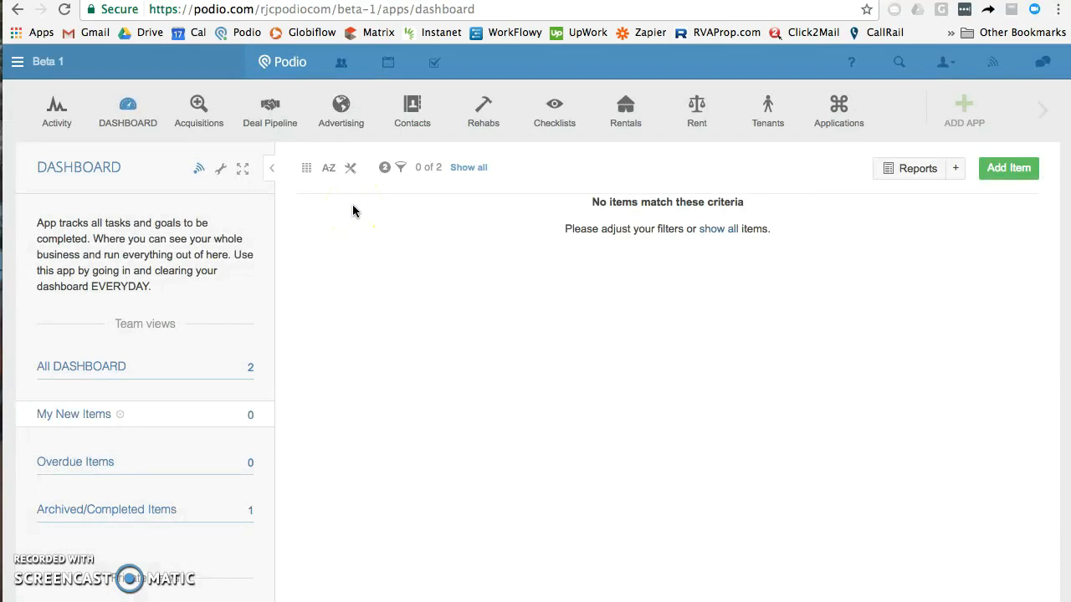
mouse_move(466, 134)
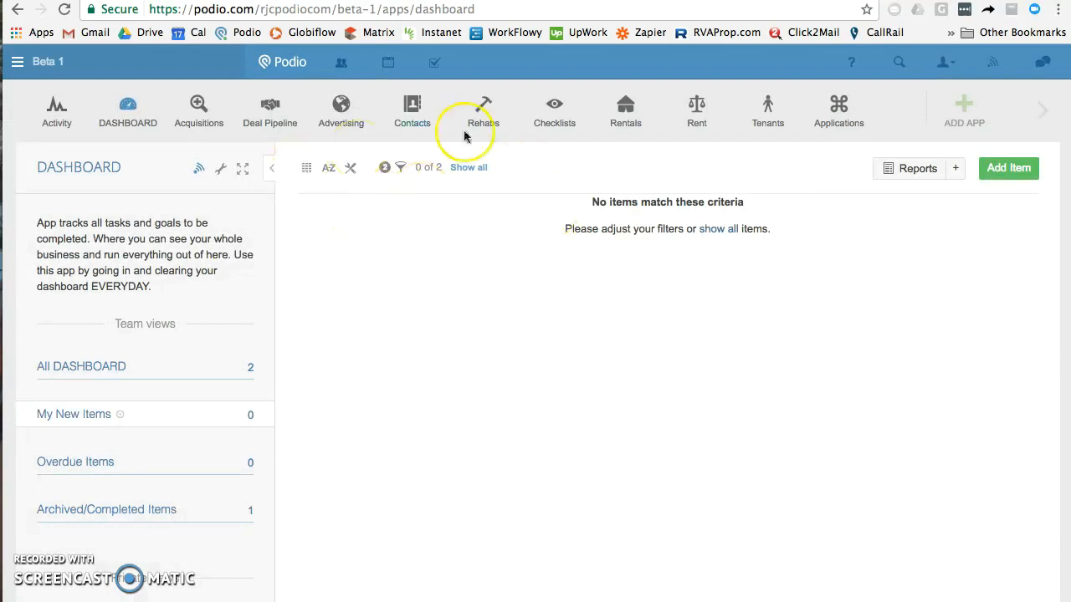
mouse_move(243, 117)
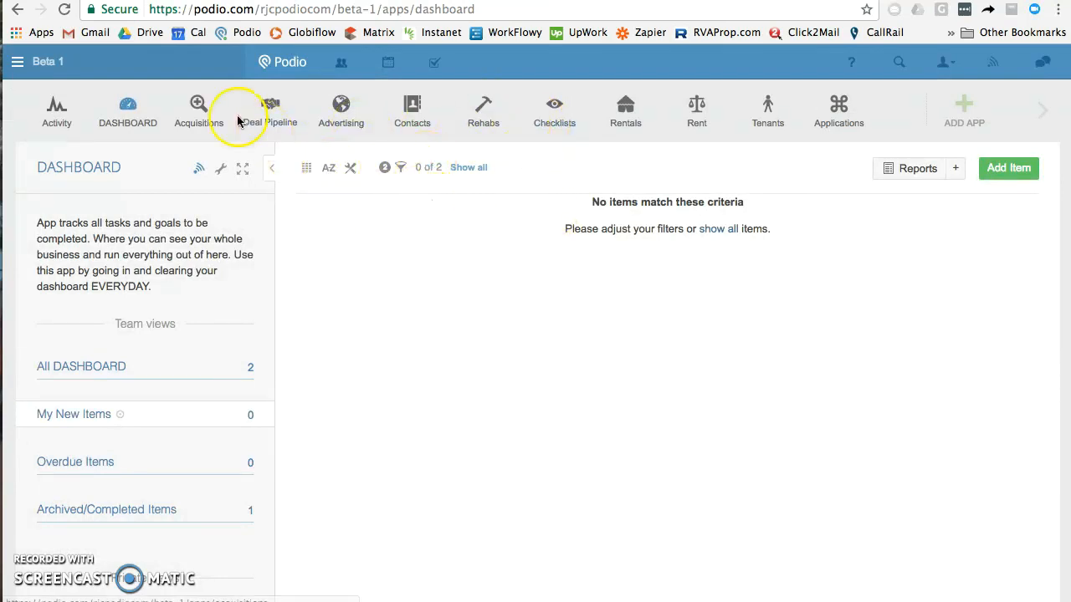
mouse_move(280, 226)
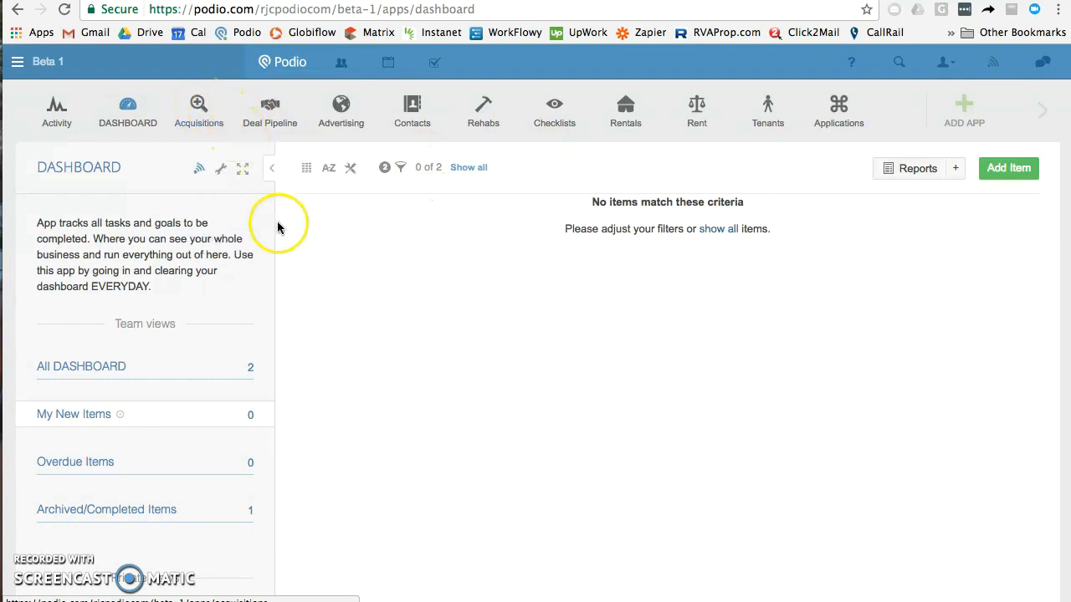
mouse_move(792, 156)
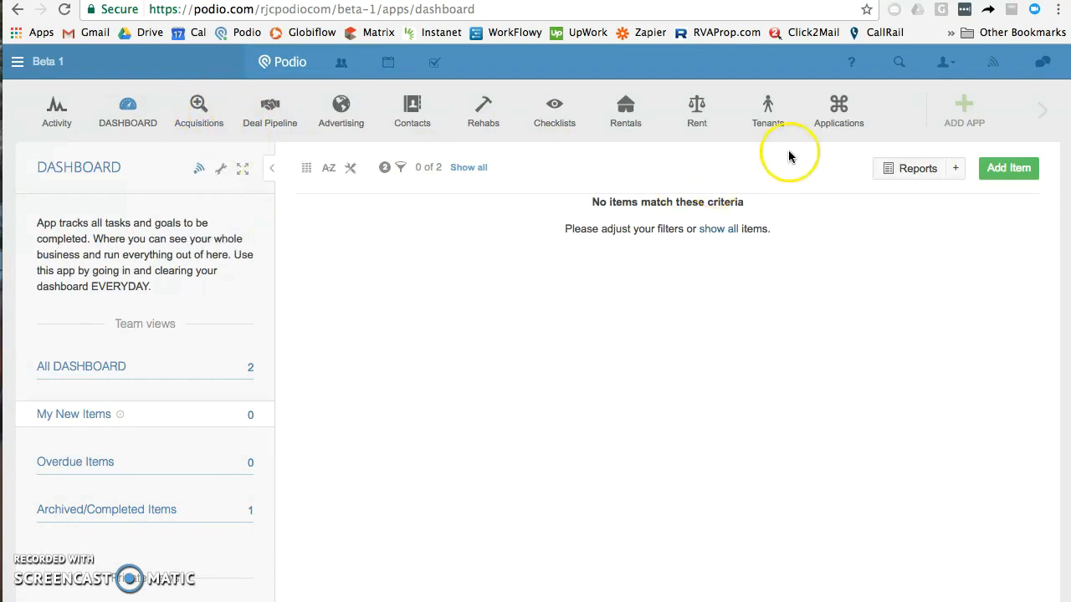
mouse_move(263, 255)
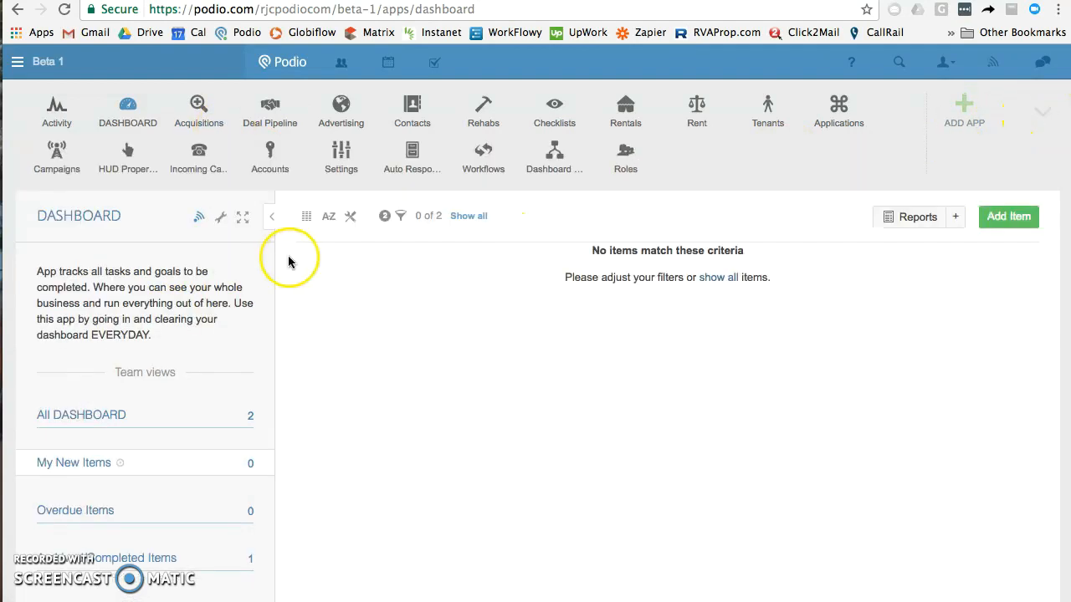
mouse_move(127, 109)
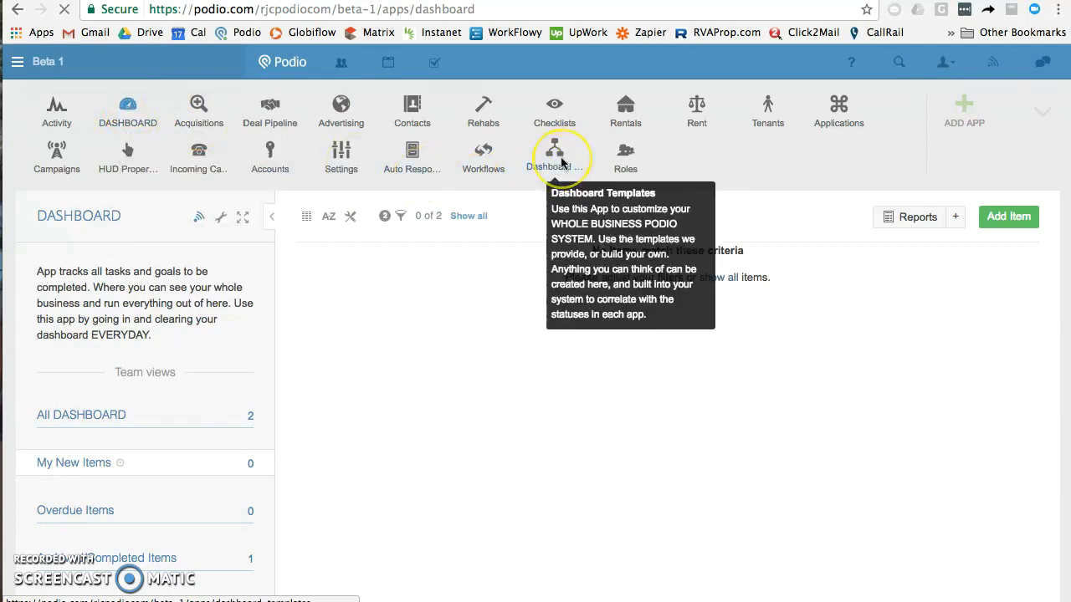
Edit the Acquisitions - New Lead template's description and return to the 57-template list
left_click(554, 151)
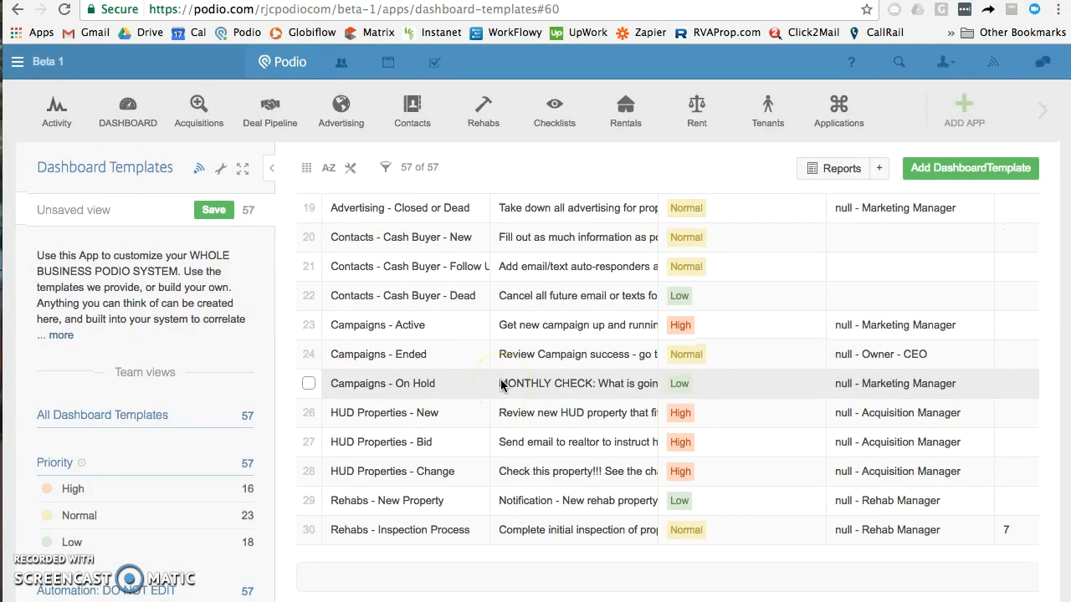
scroll("down", 3)
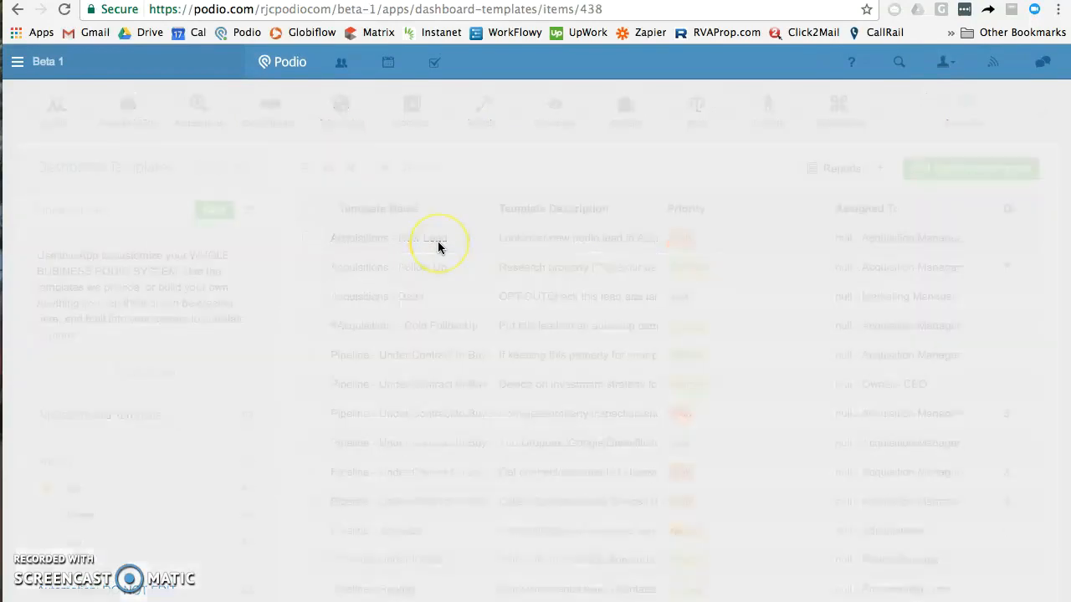
left_click(427, 238)
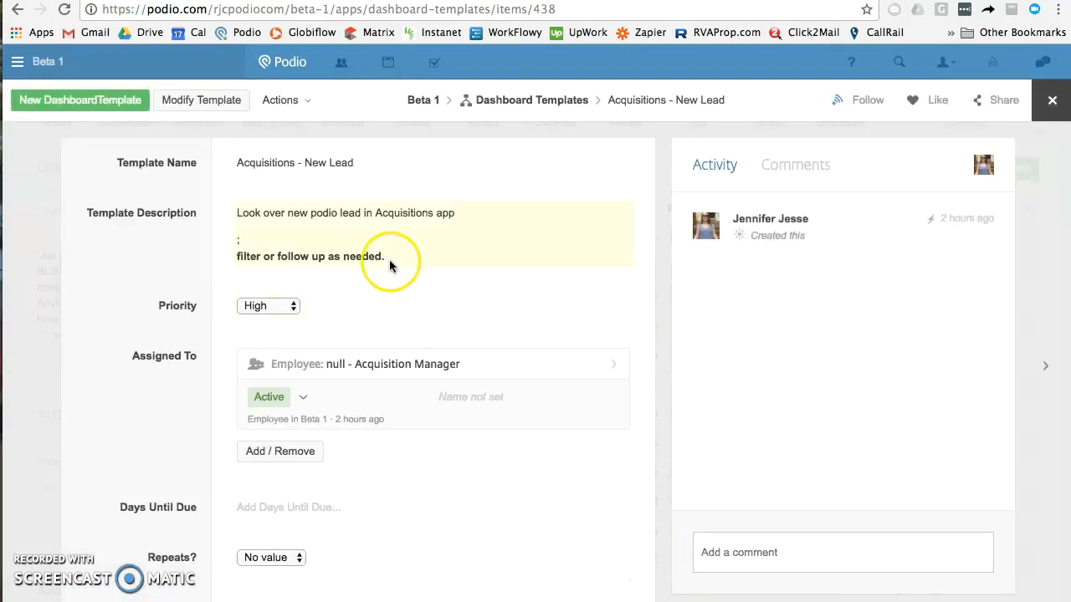
left_click(391, 262)
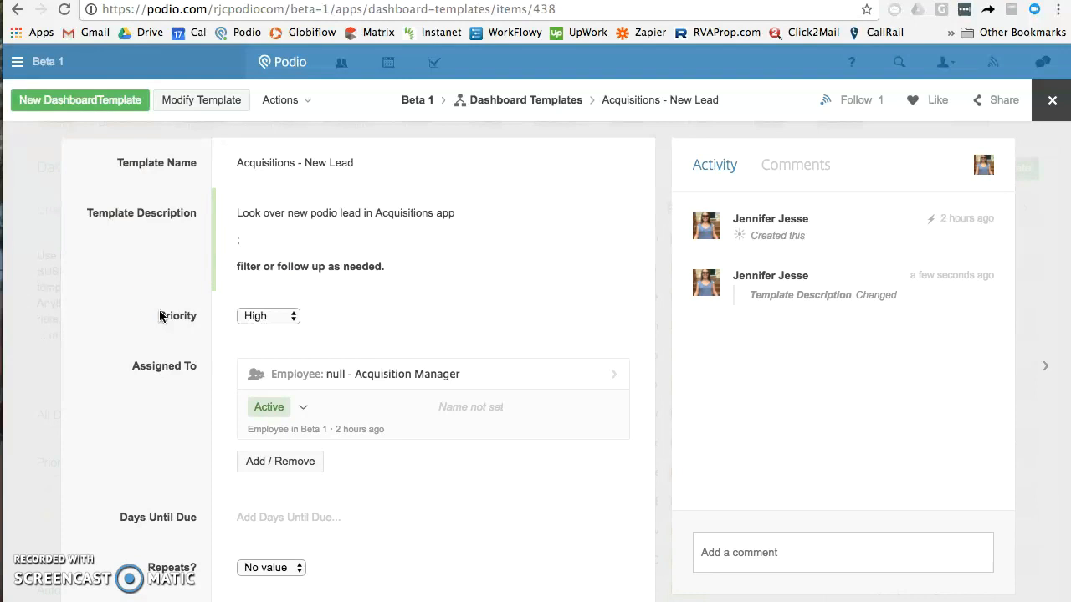
left_click(79, 100)
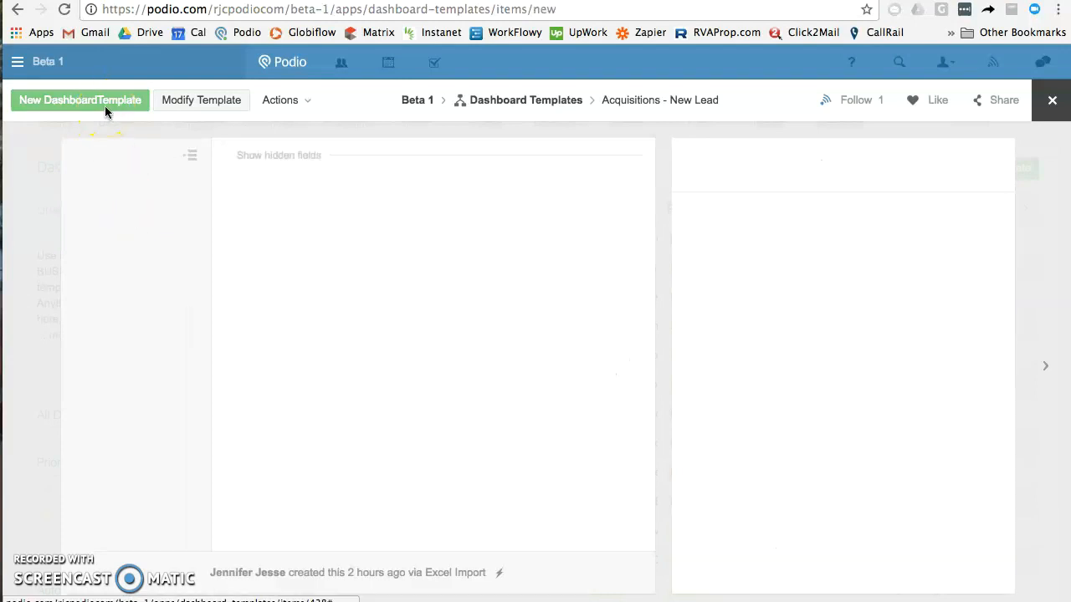
left_click(80, 100)
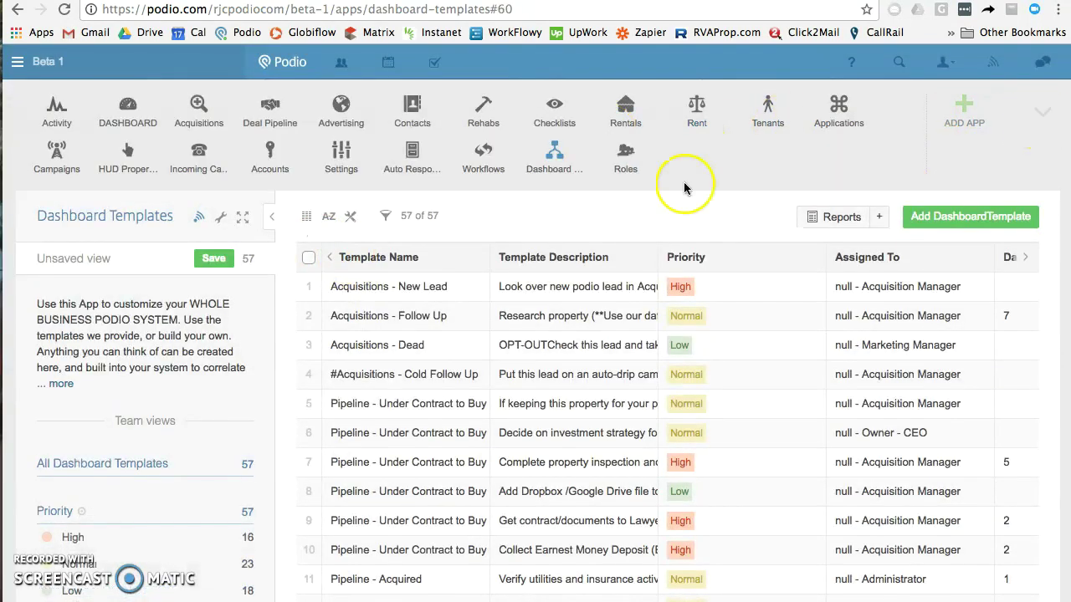
Open the Acquisitions workflow, view the templates available for Status 1, then close it
left_click(483, 157)
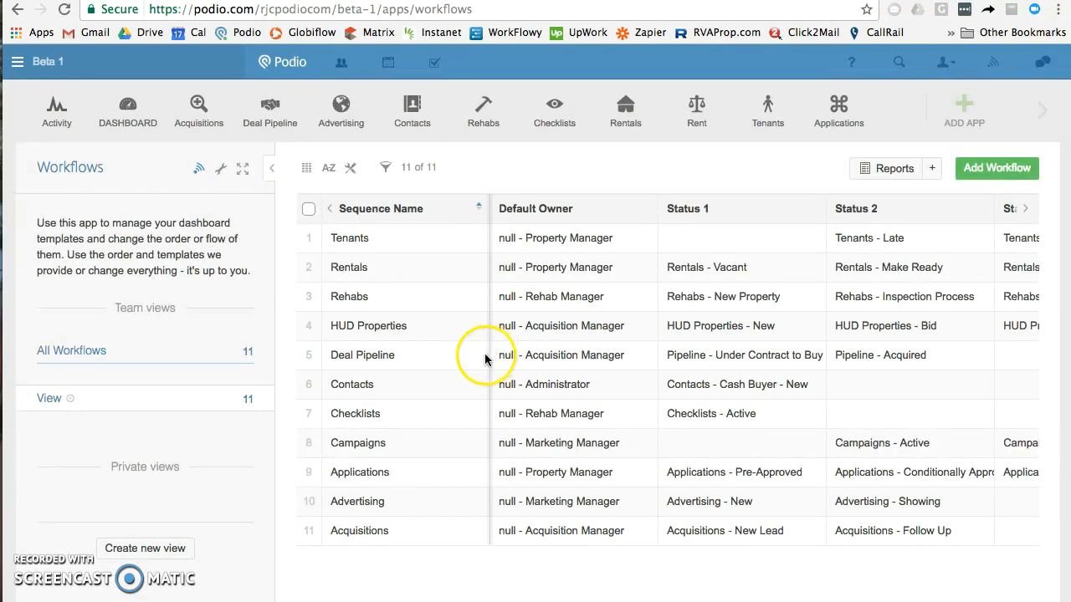
mouse_move(445, 432)
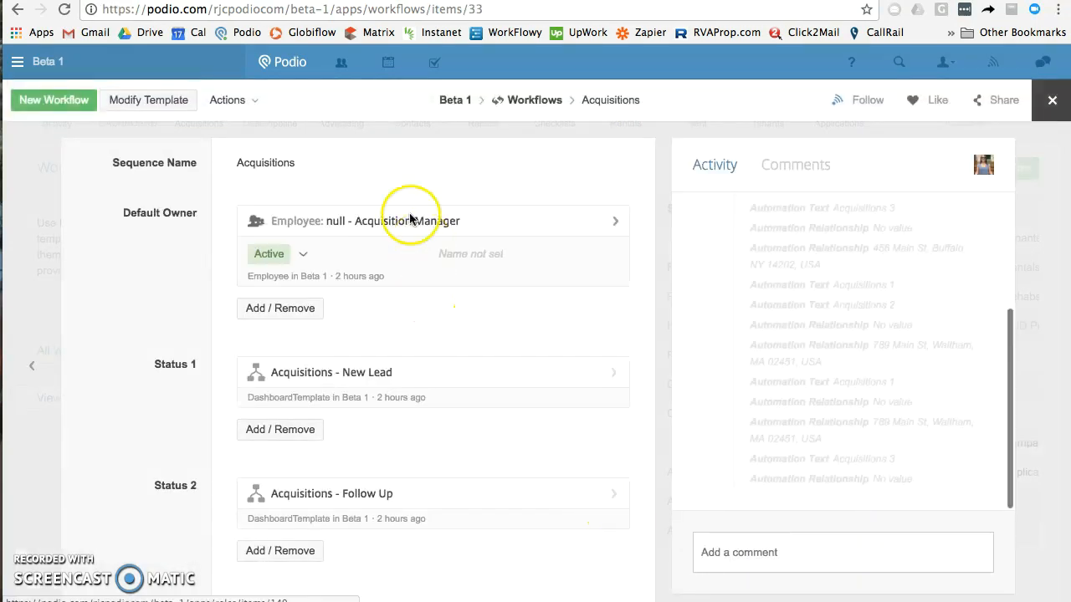
scroll("down", 3)
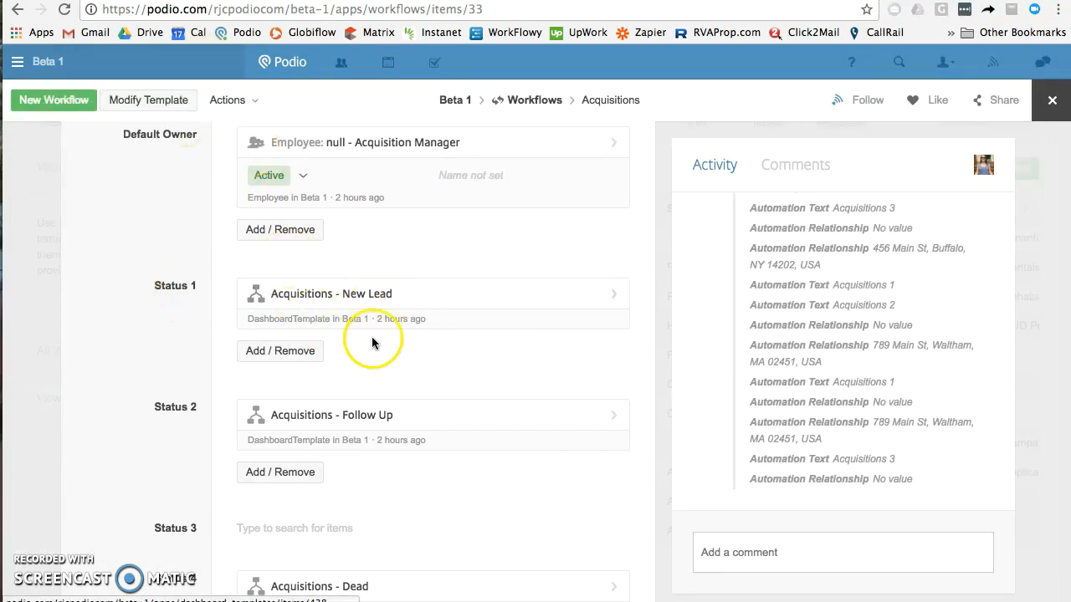
left_click(279, 351)
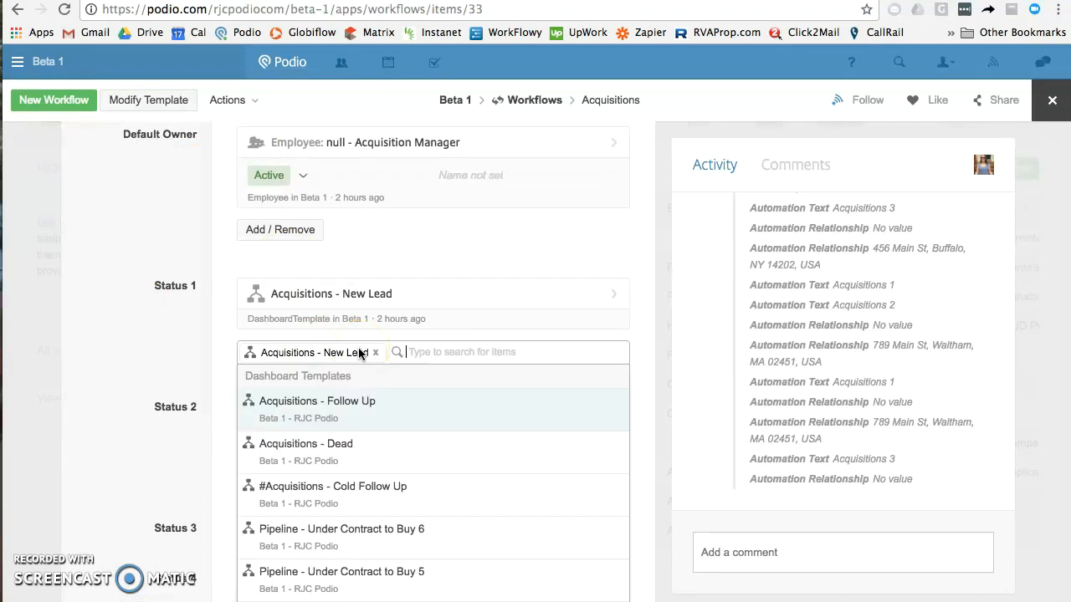
left_click(318, 401)
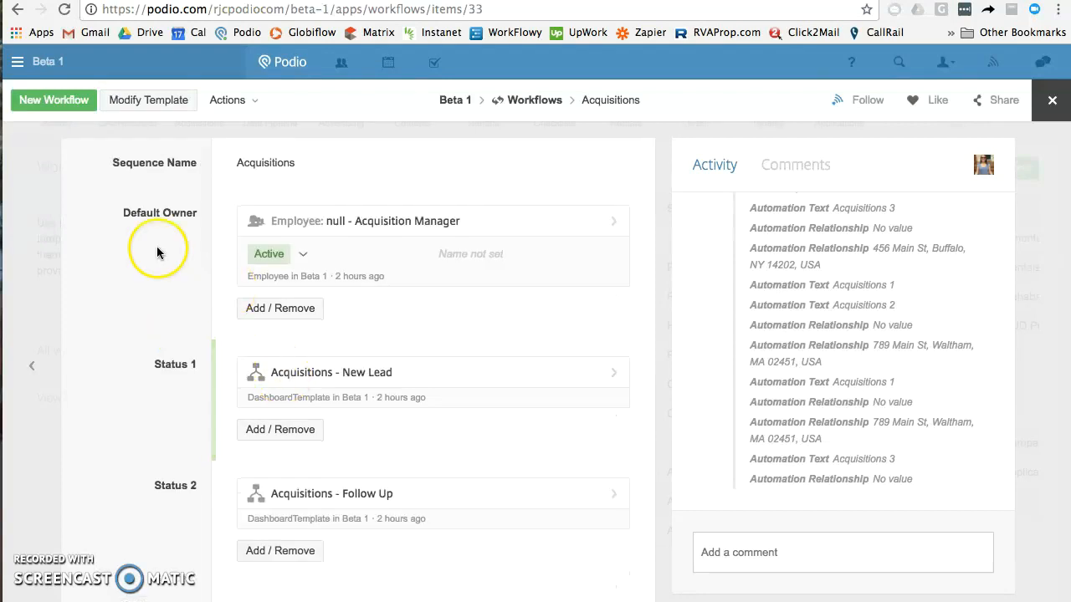
mouse_move(409, 324)
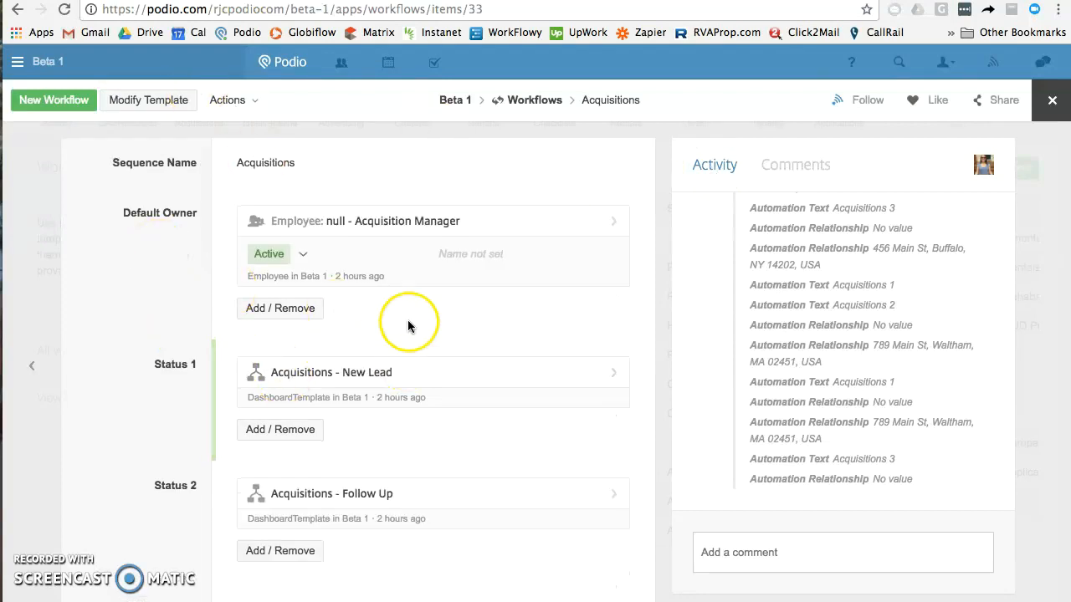
mouse_move(295, 379)
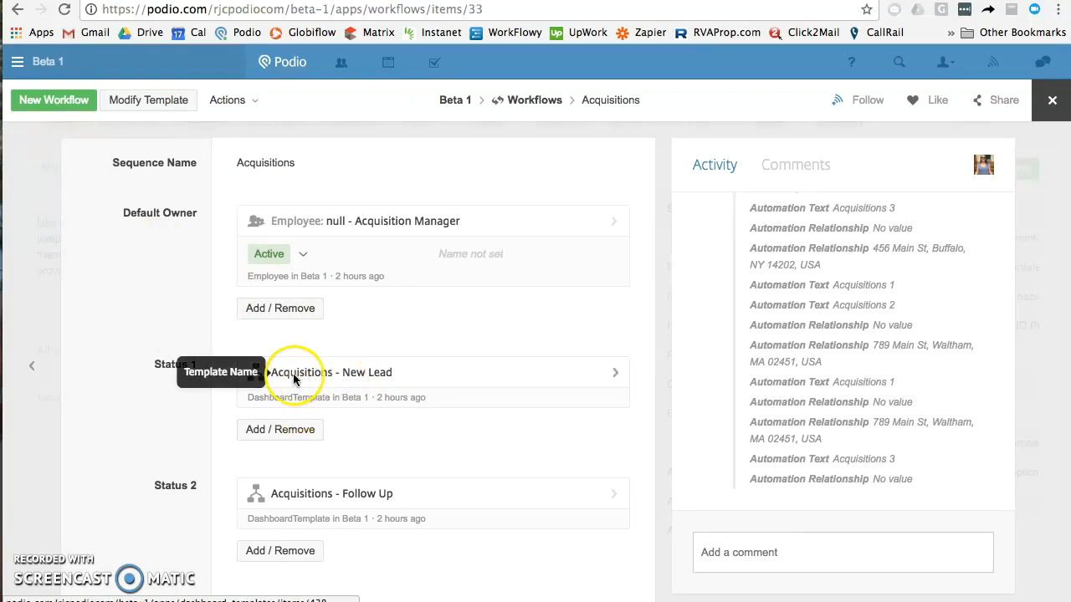
mouse_move(368, 378)
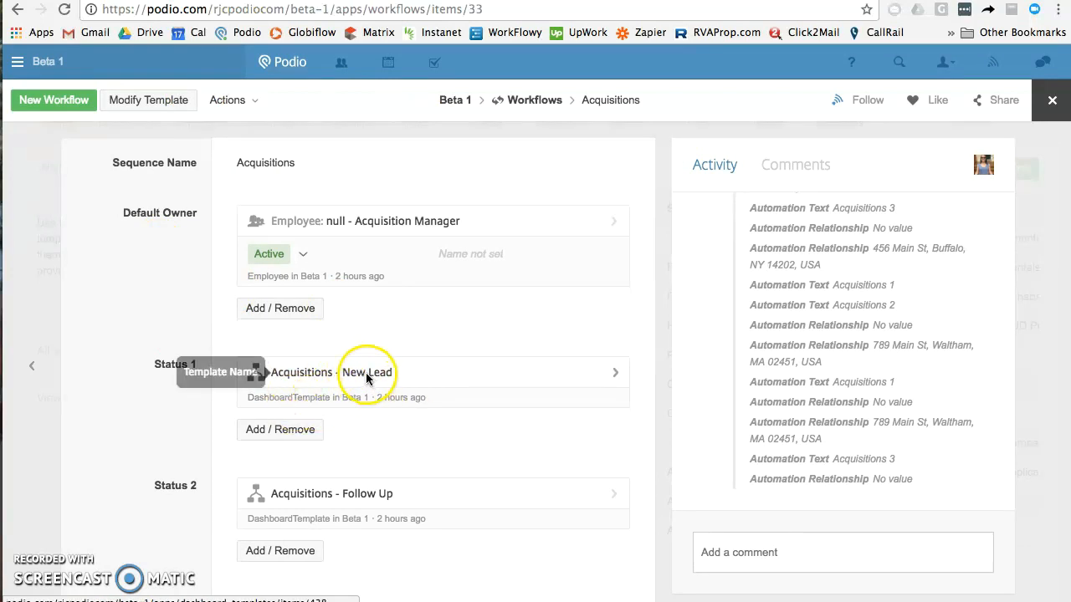
mouse_move(365, 399)
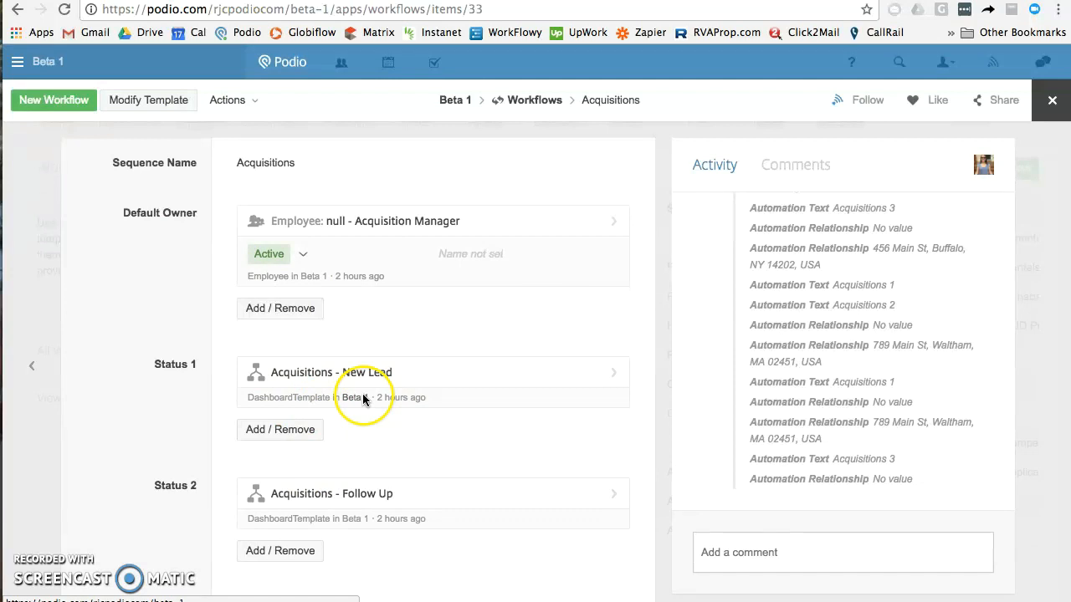
mouse_move(1040, 100)
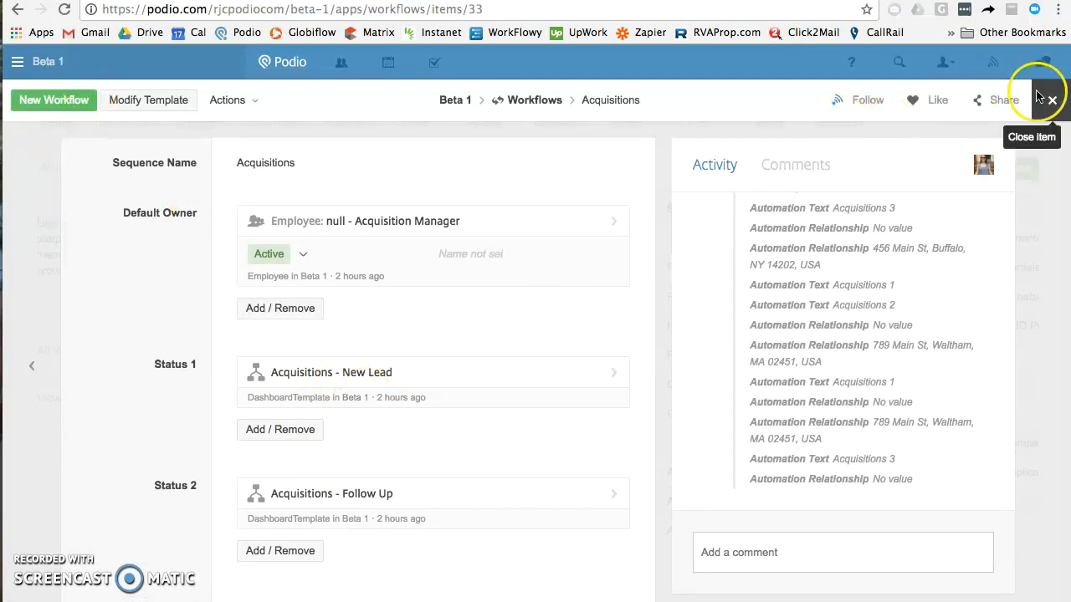
left_click(1036, 101)
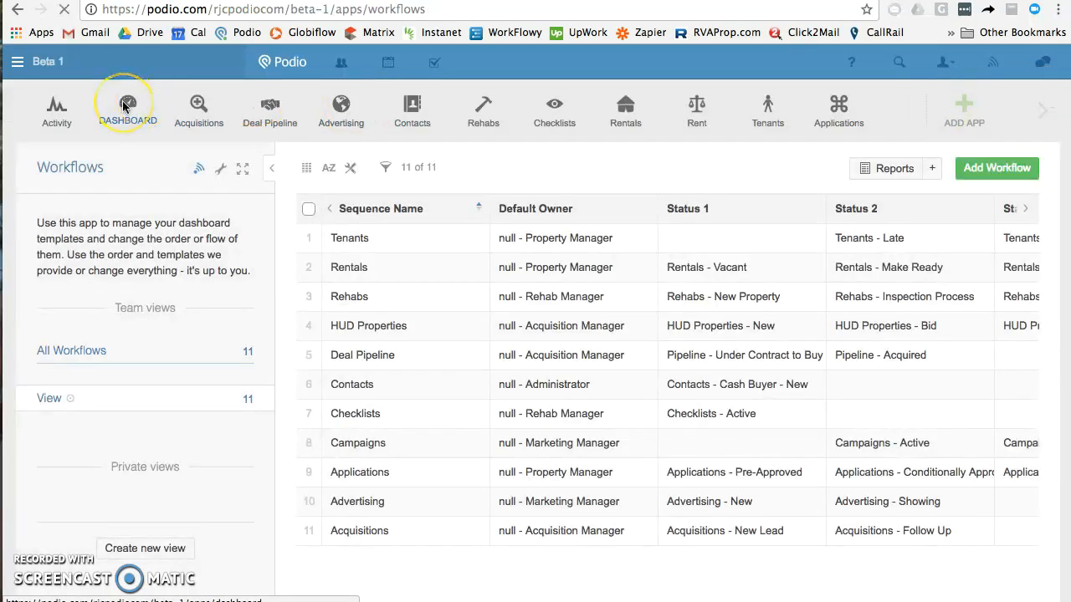
Reopen the DASHBOARD app and expand the full list of workspace apps
left_click(127, 105)
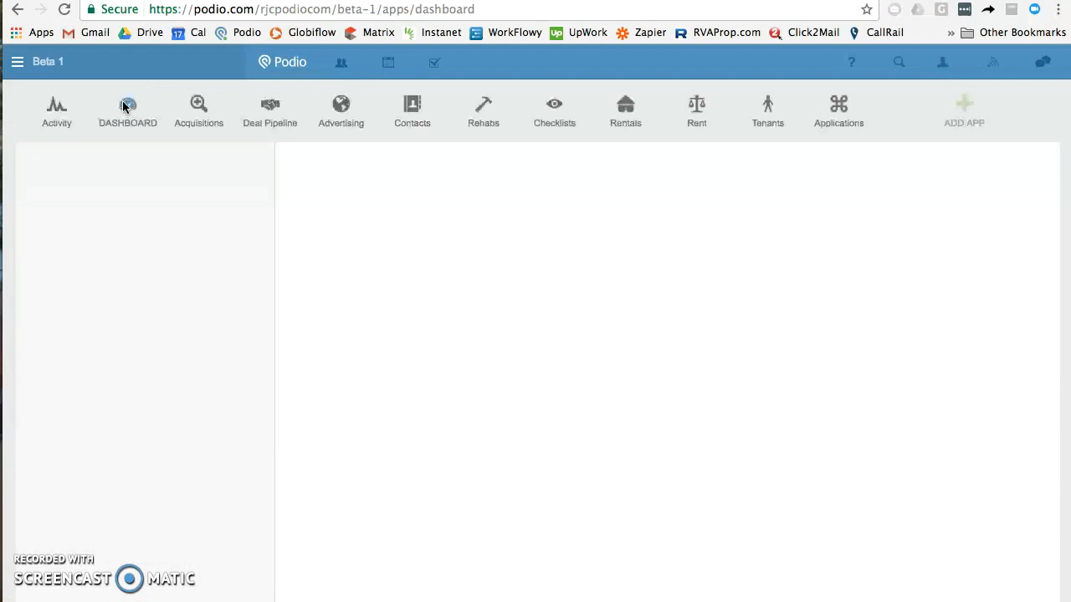
left_click(127, 104)
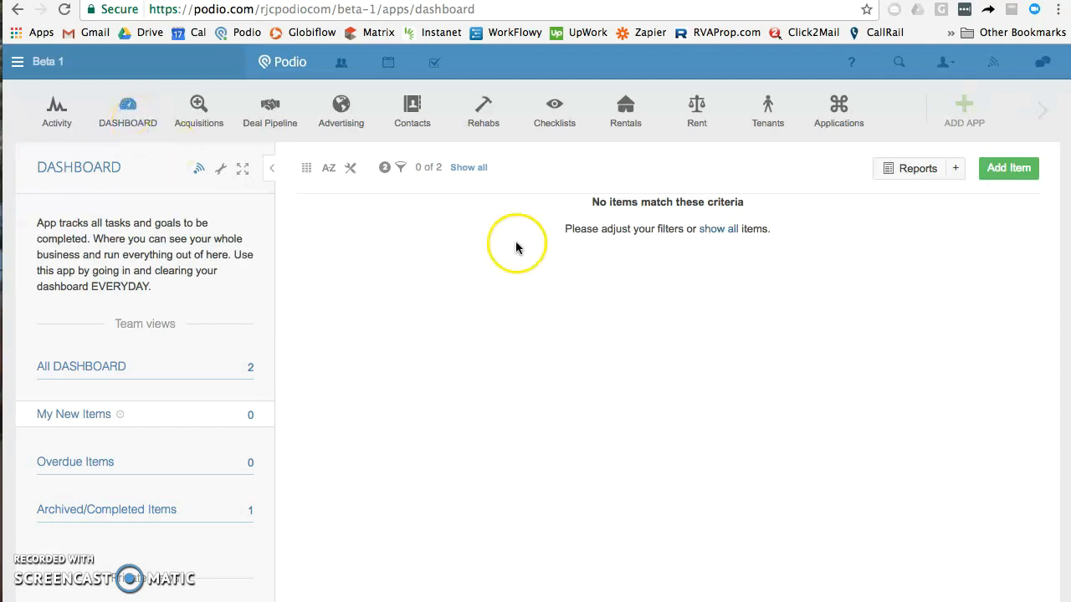
left_click(1037, 109)
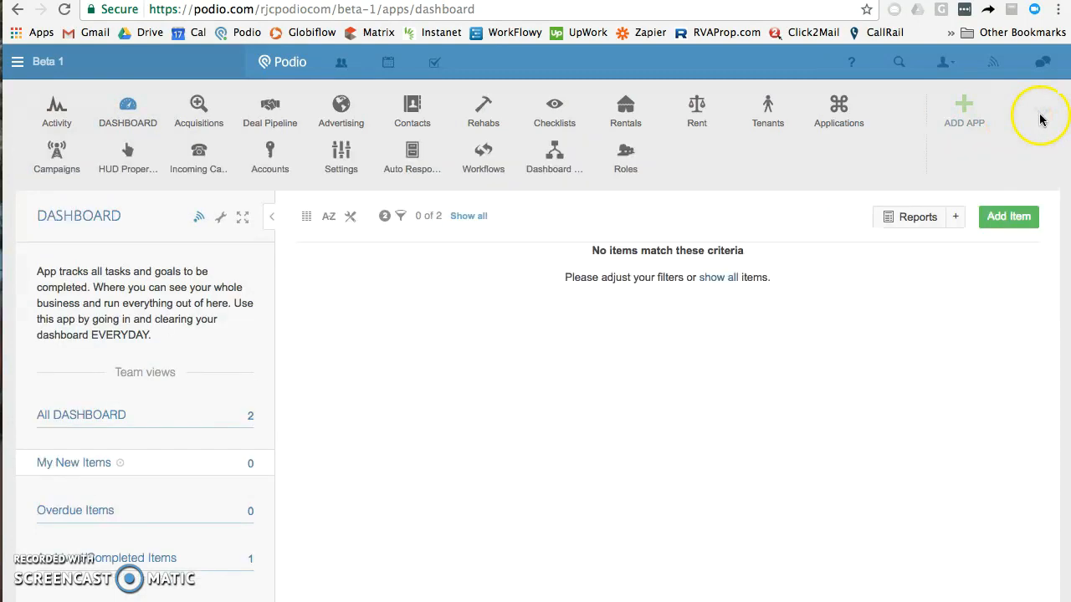